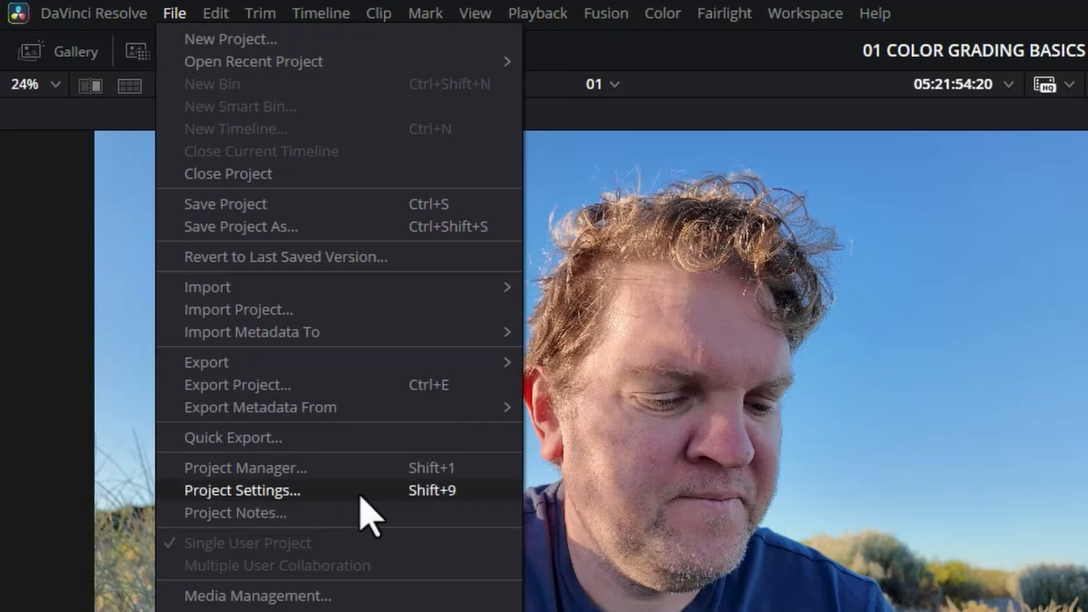
- Open Project Settings on the Color Management page, showing DaVinci YRGB colour science
left_click(241, 489)
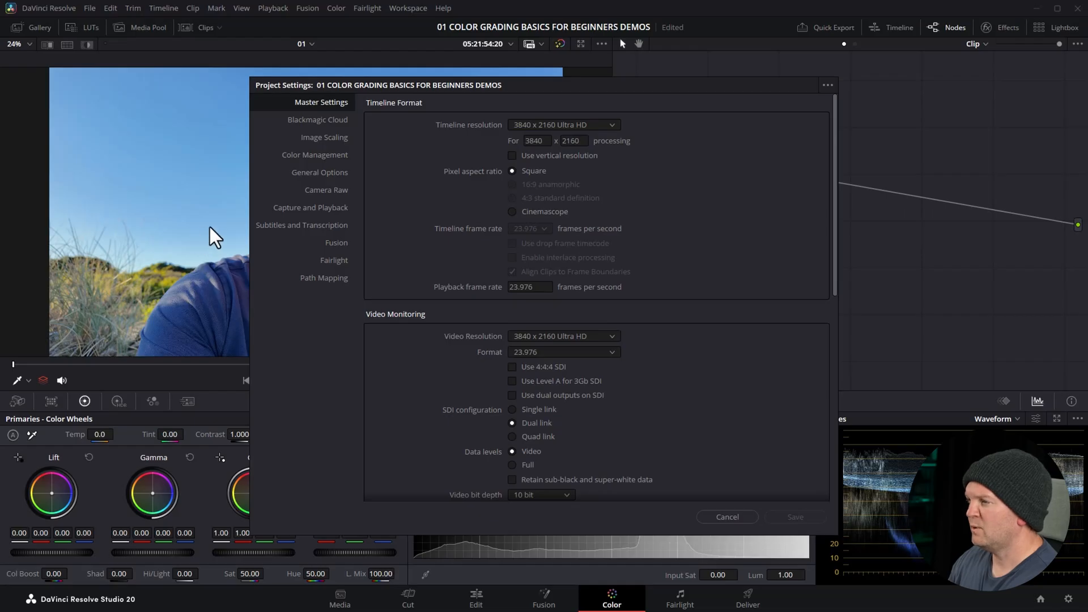
left_click(315, 155)
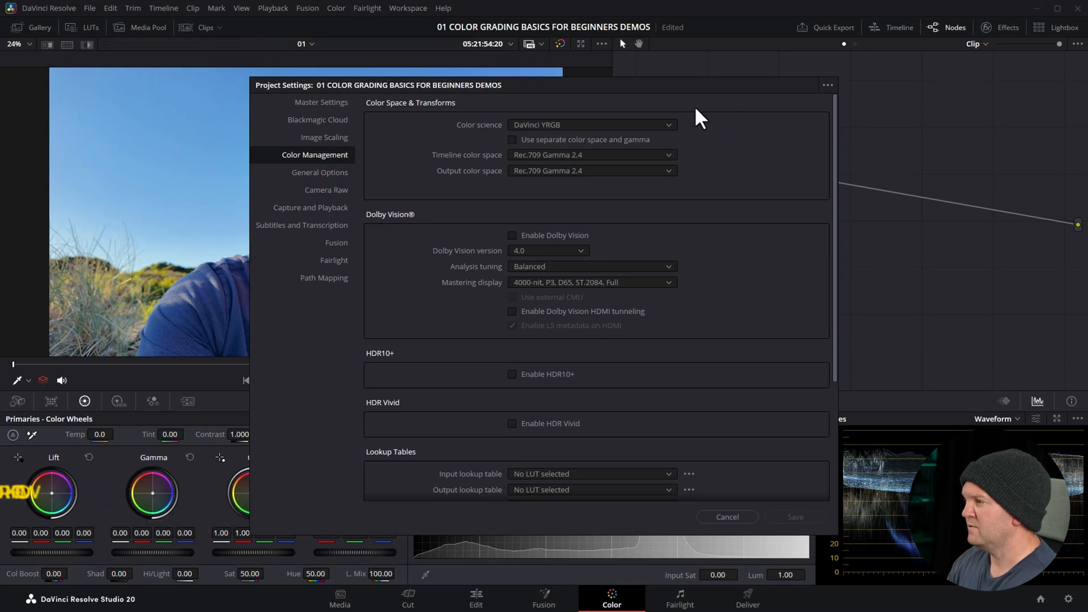
- Switch to DaVinci YRGB Color Managed, try HDR then settle on SDR, and browse output spaces
left_click(591, 124)
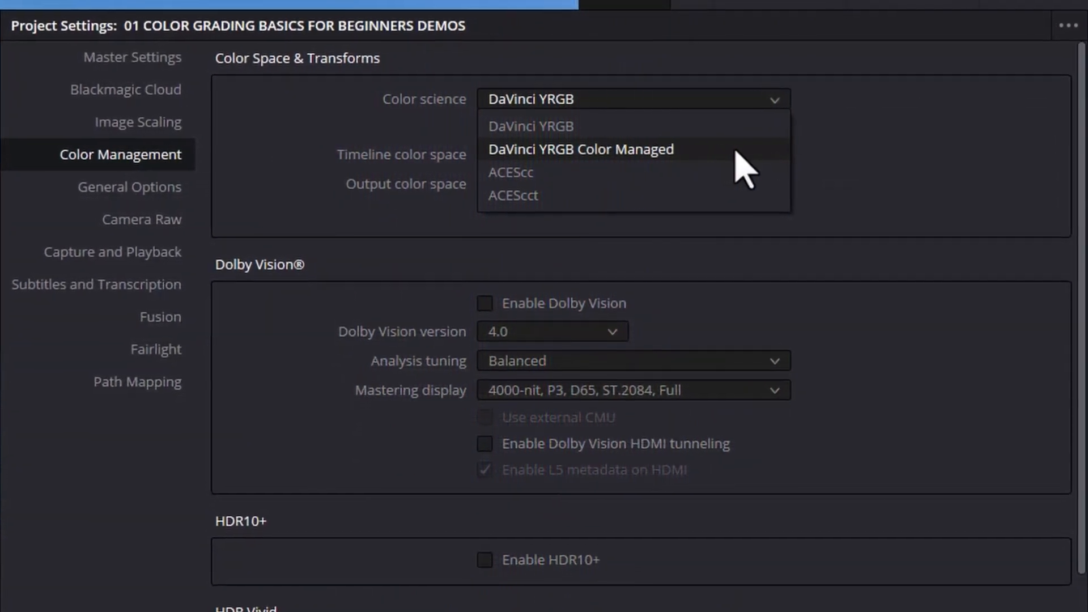
left_click(581, 148)
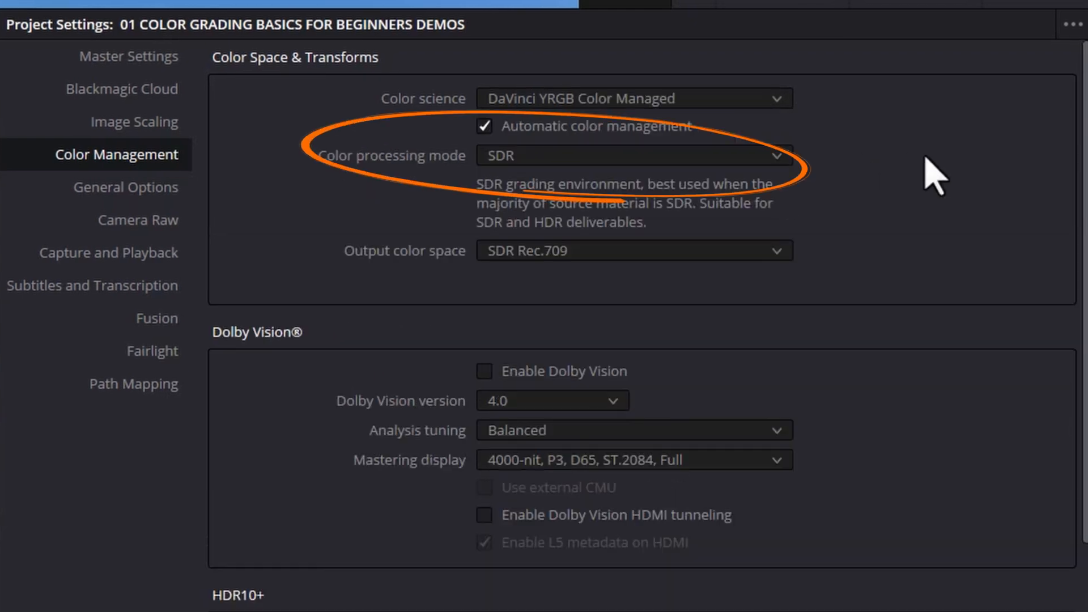
left_click(633, 155)
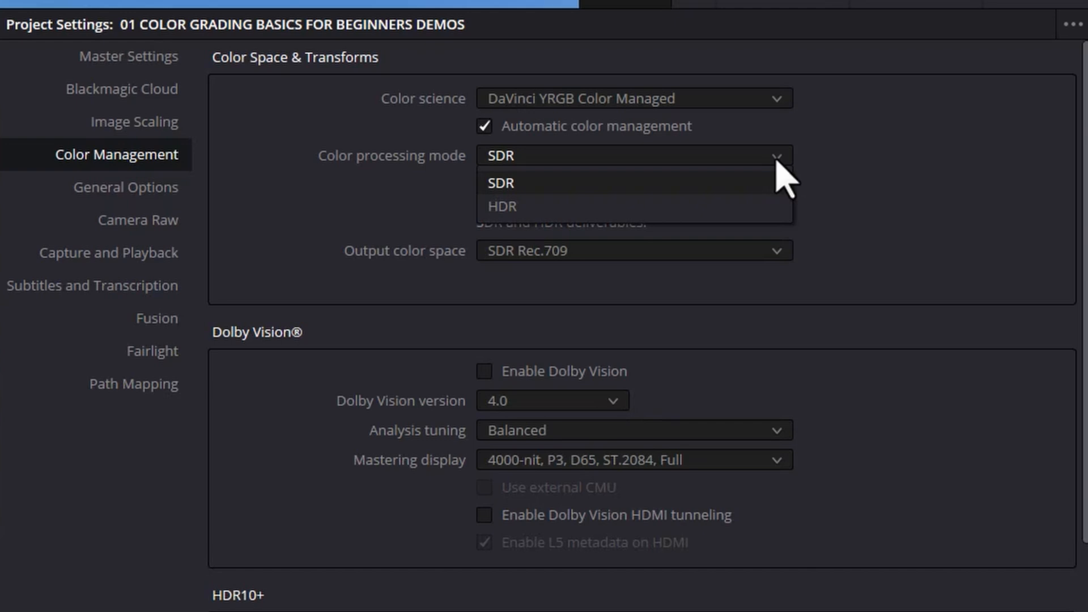
mouse_move(548, 207)
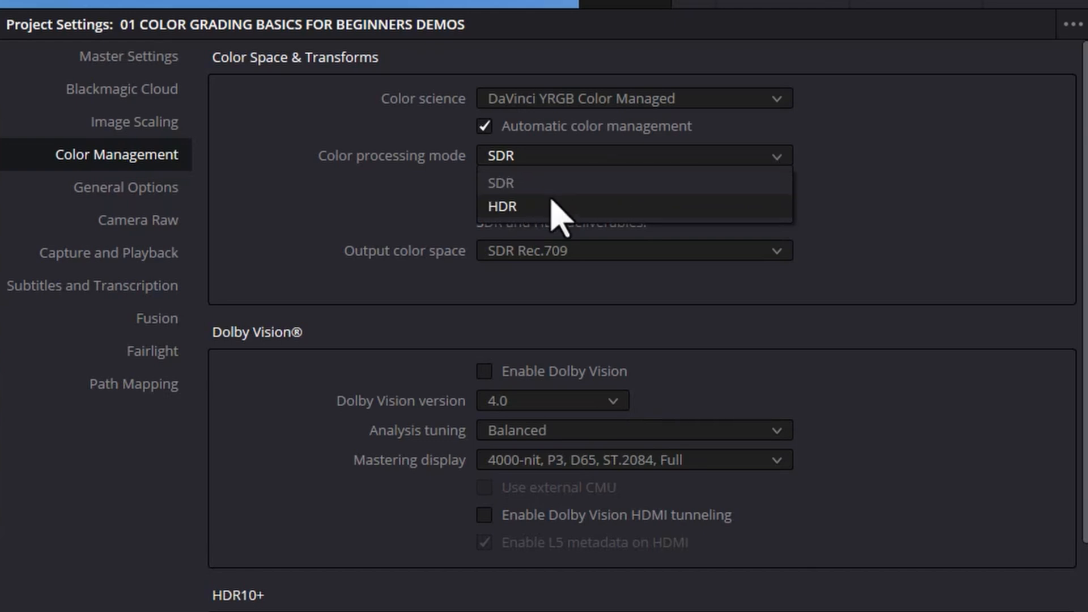
left_click(504, 206)
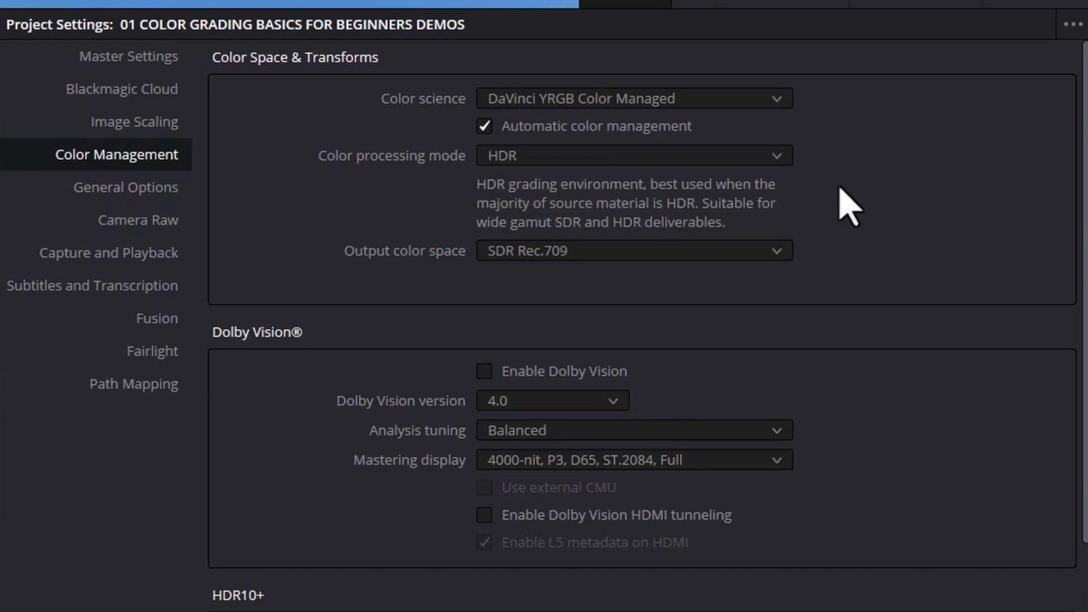
mouse_move(877, 211)
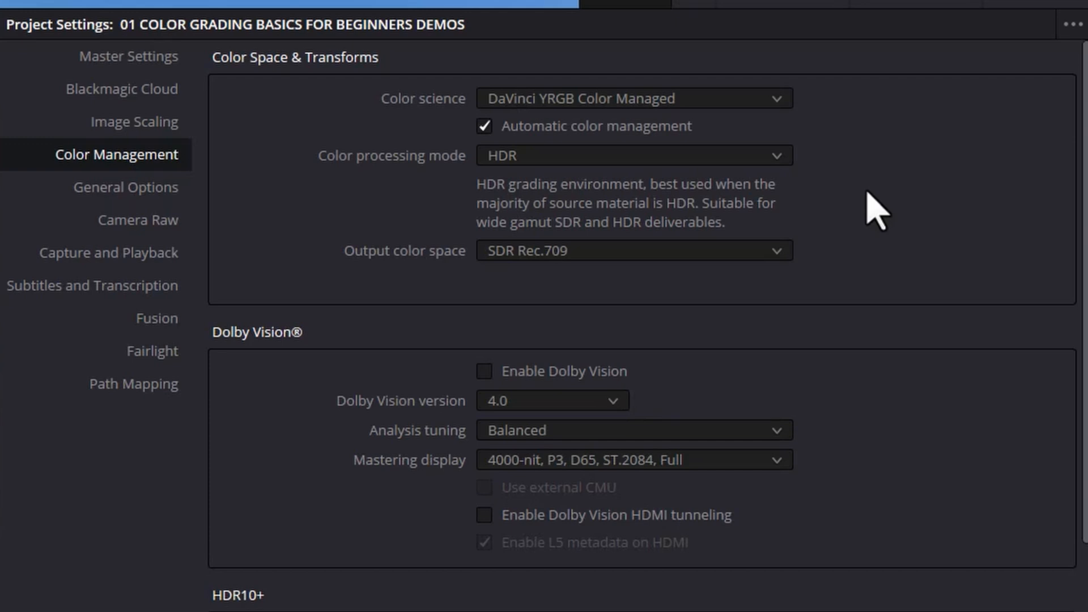
left_click(631, 155)
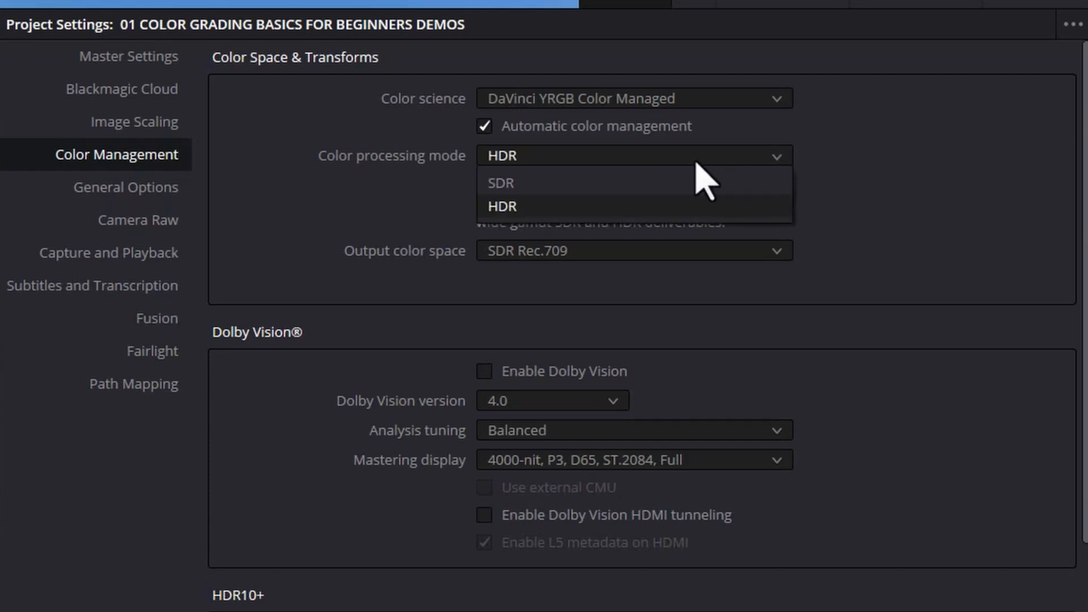
left_click(500, 183)
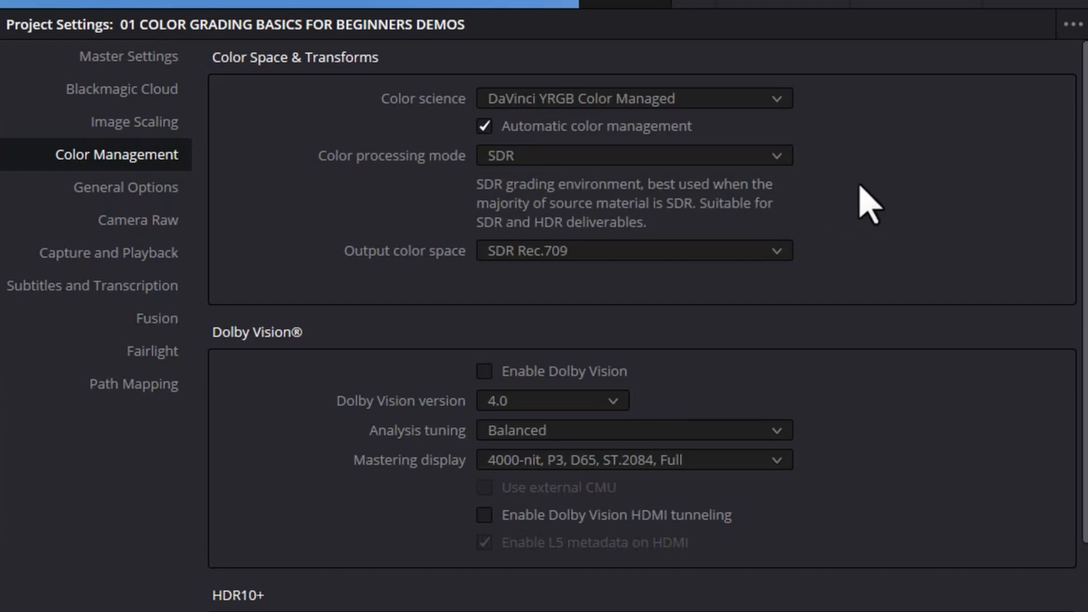
mouse_move(891, 228)
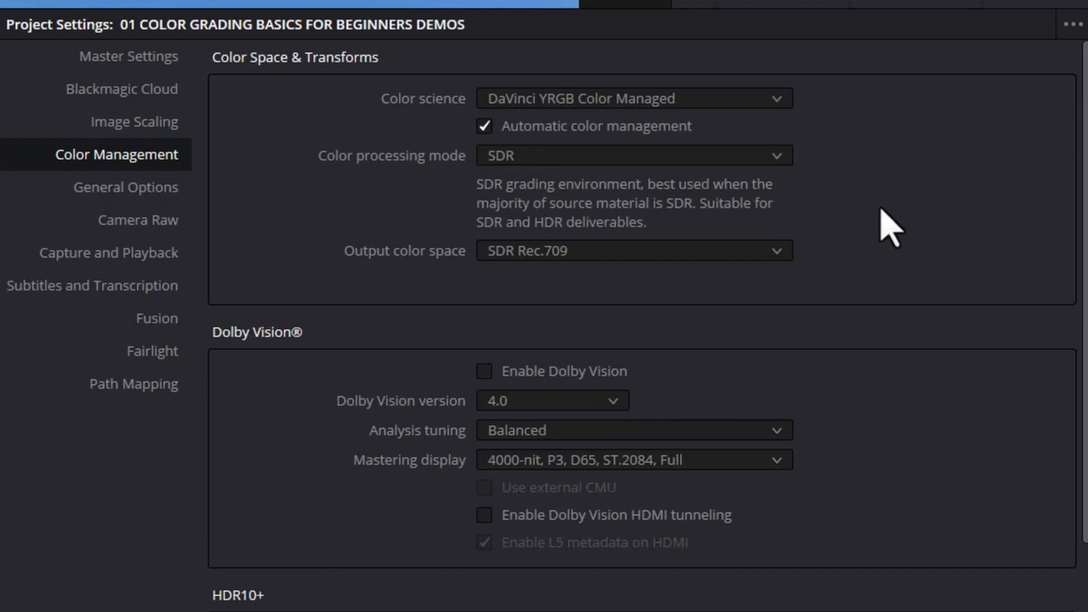
mouse_move(888, 229)
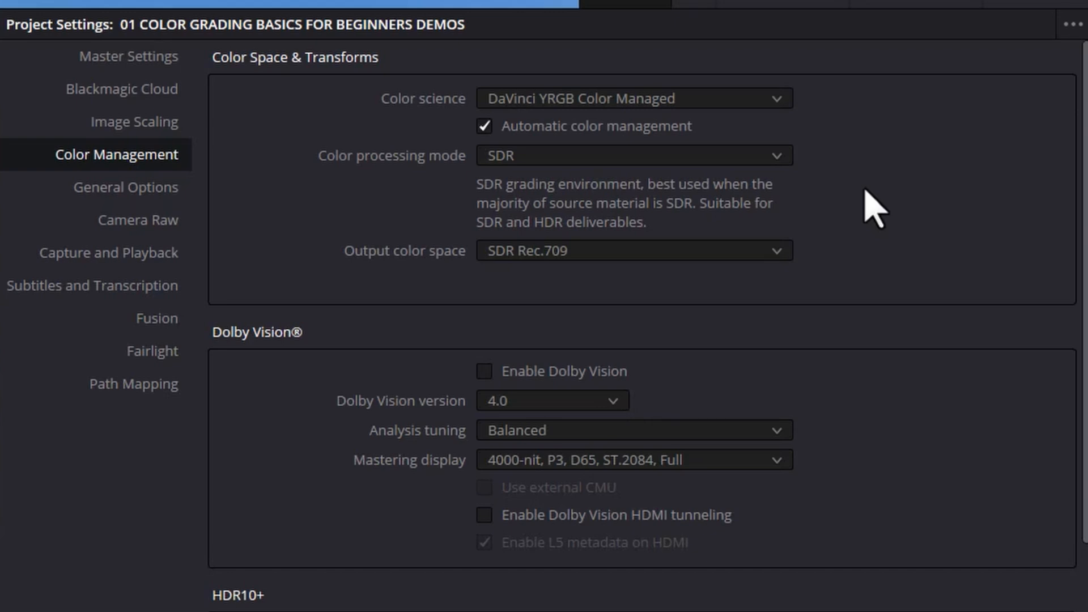
left_click(632, 251)
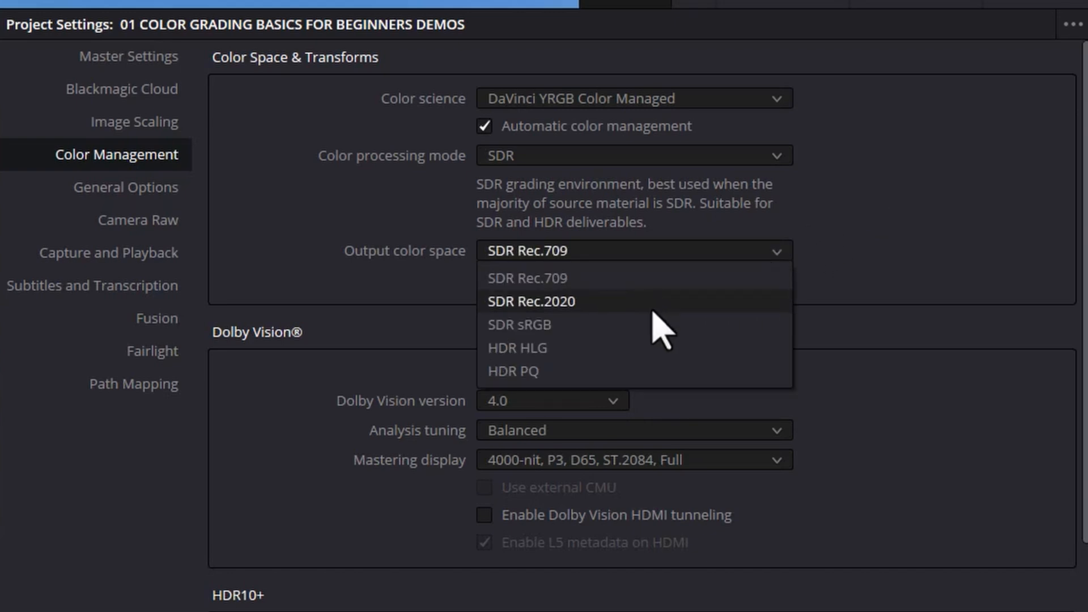
mouse_move(739, 288)
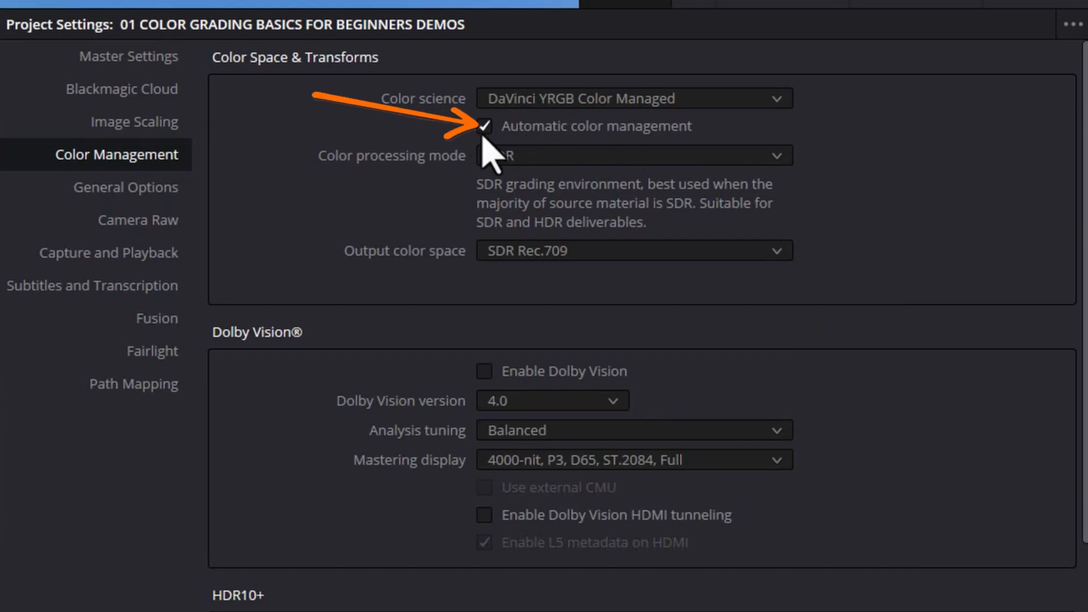
- Disable automatic colour management, choose HDR DaVinci Wide Gamut Intermediate, output Rec.709 Gamma 2.4
left_click(484, 126)
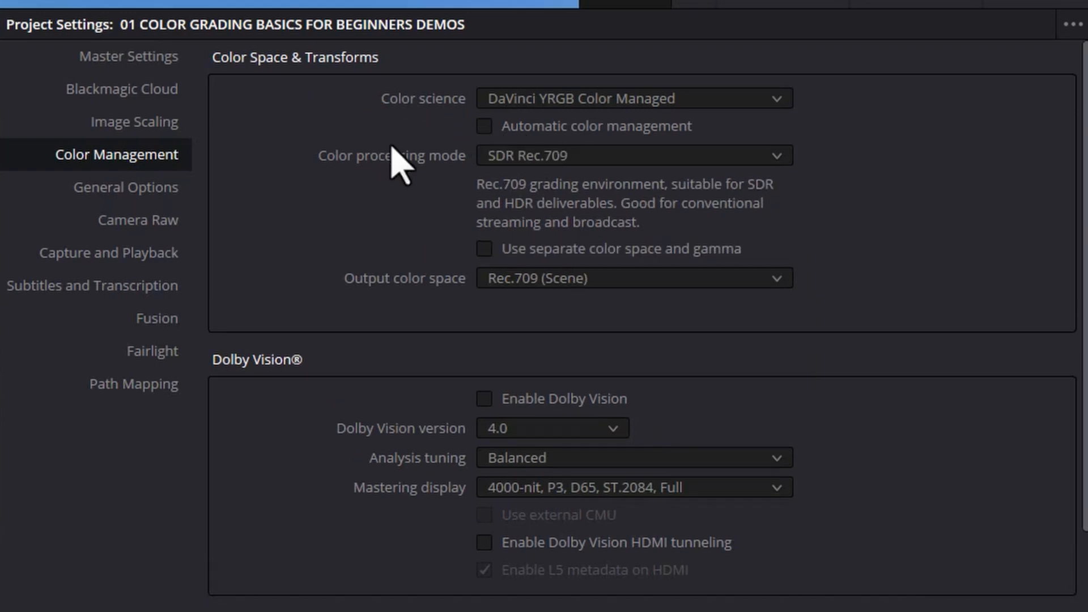
left_click(633, 155)
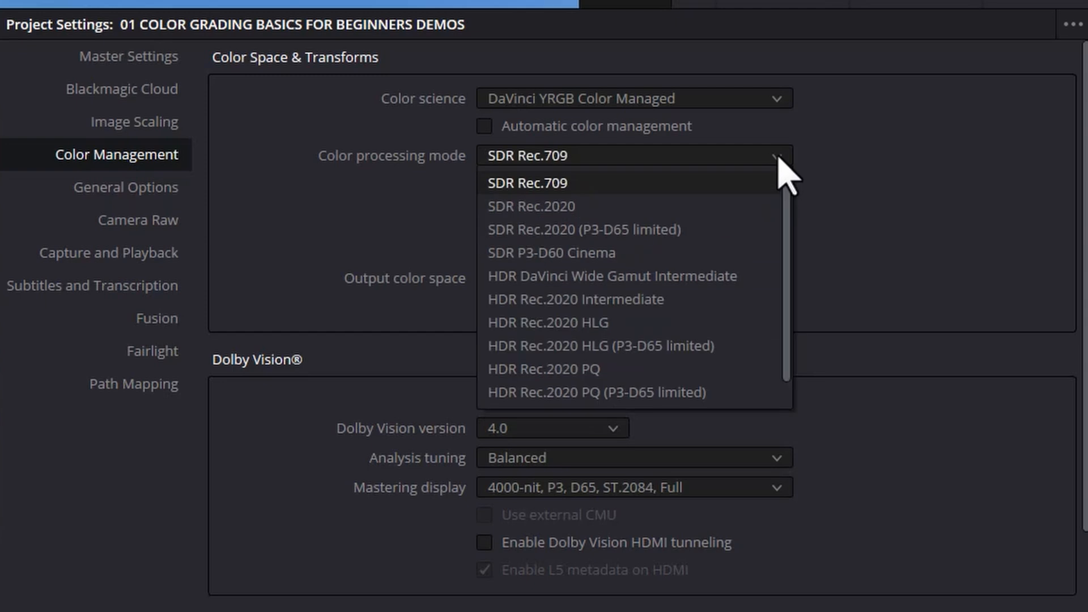
scroll("down", 3)
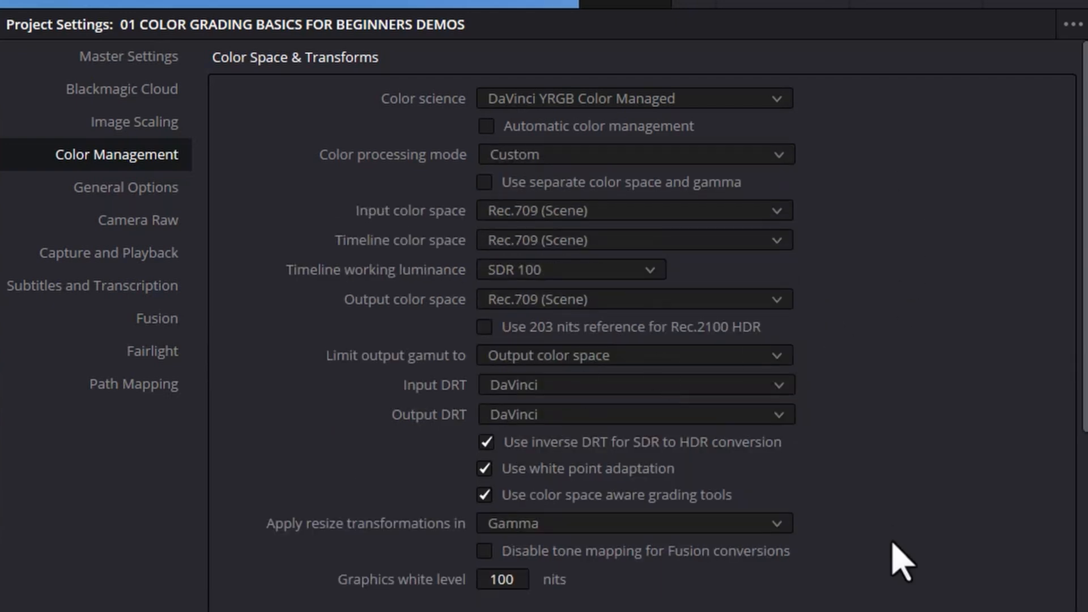
mouse_move(801, 170)
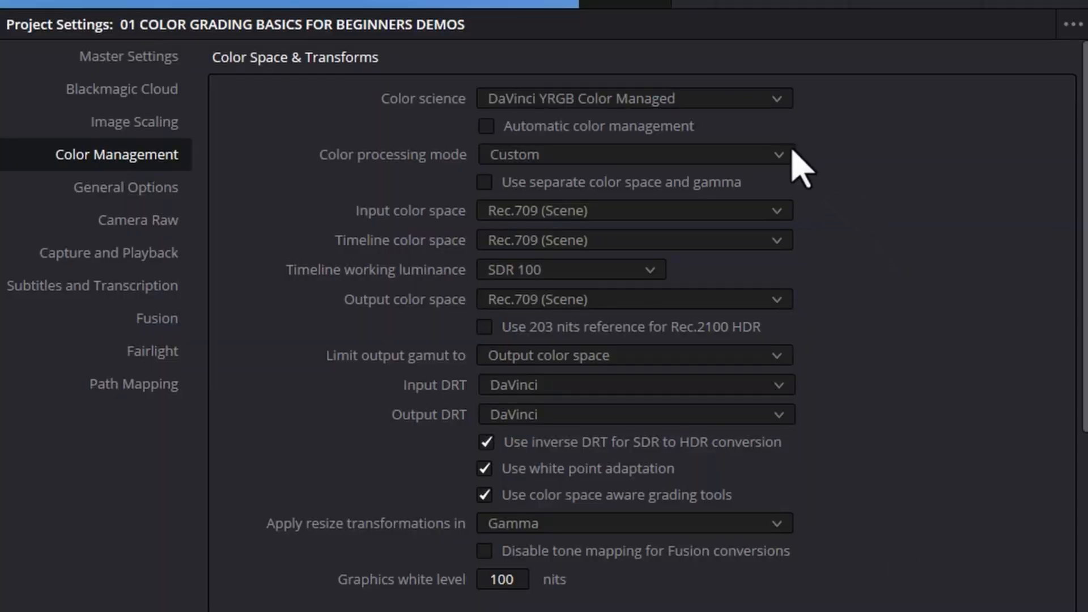
left_click(632, 154)
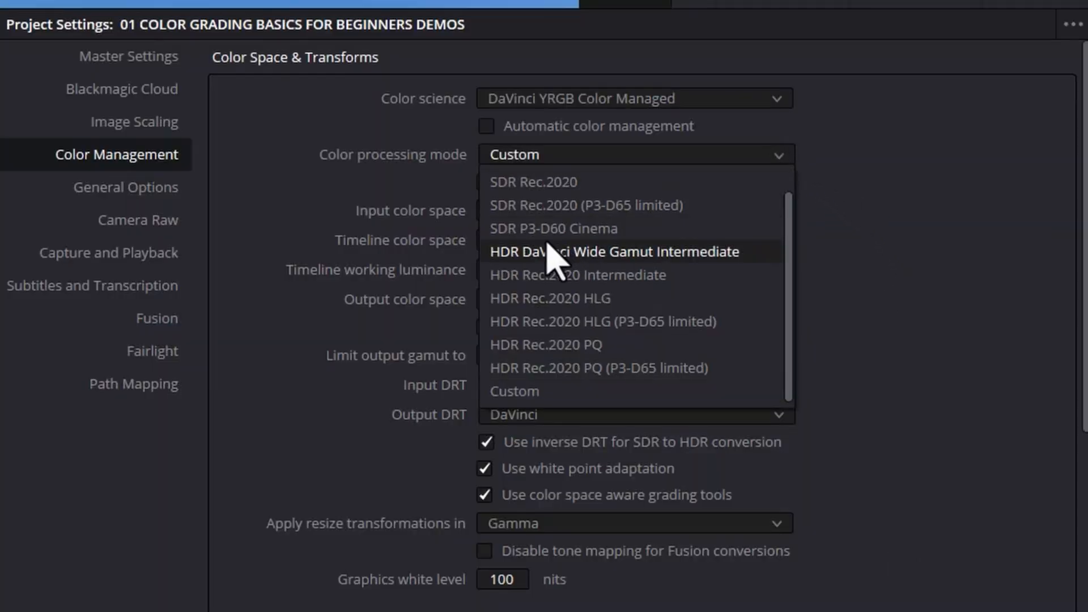
mouse_move(673, 283)
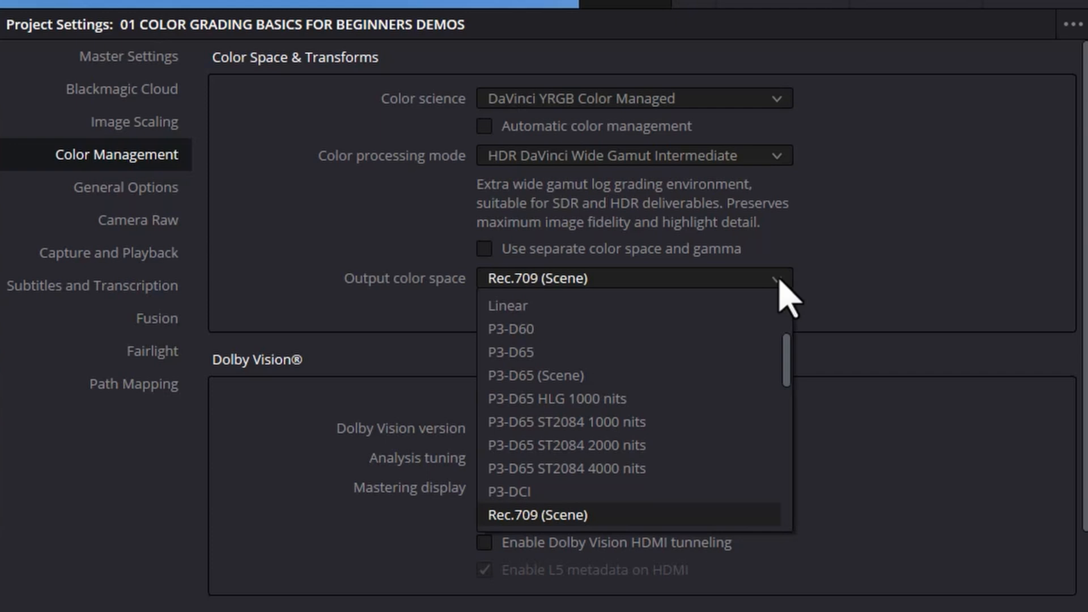
scroll("down", 3)
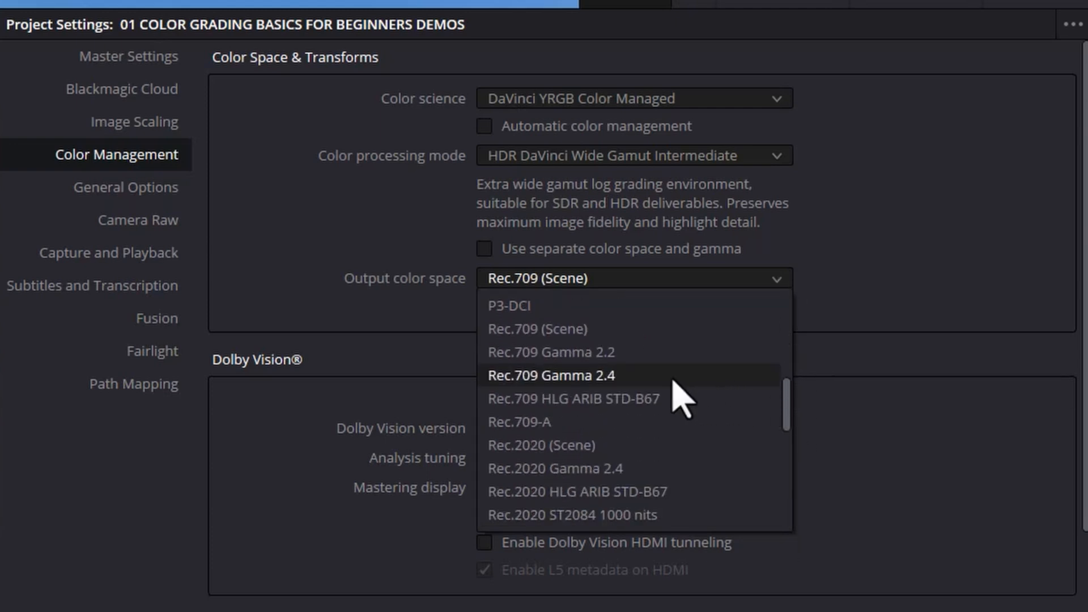
mouse_move(665, 361)
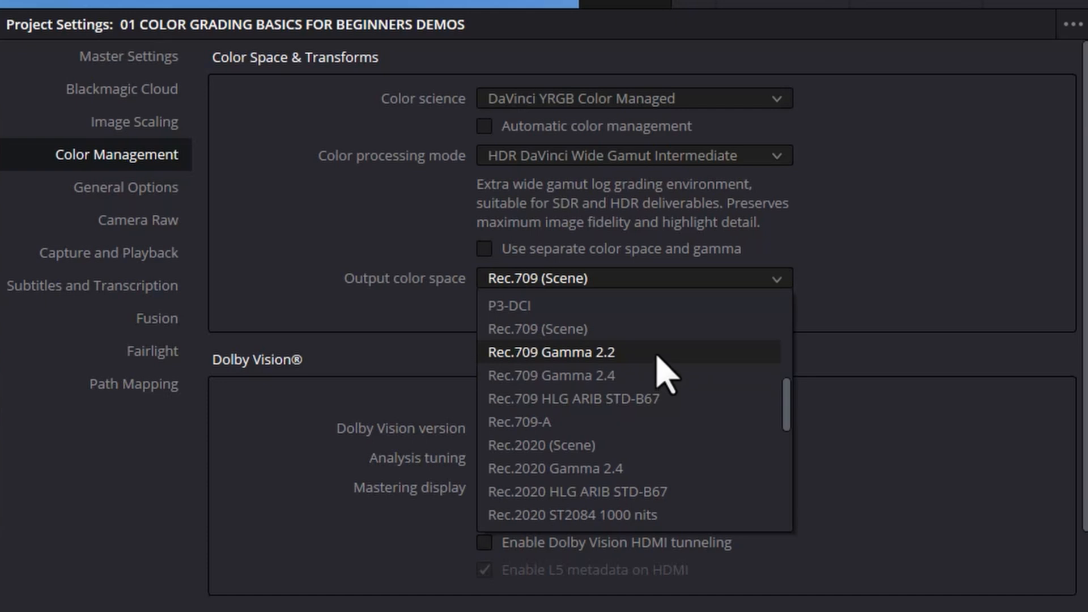
mouse_move(781, 416)
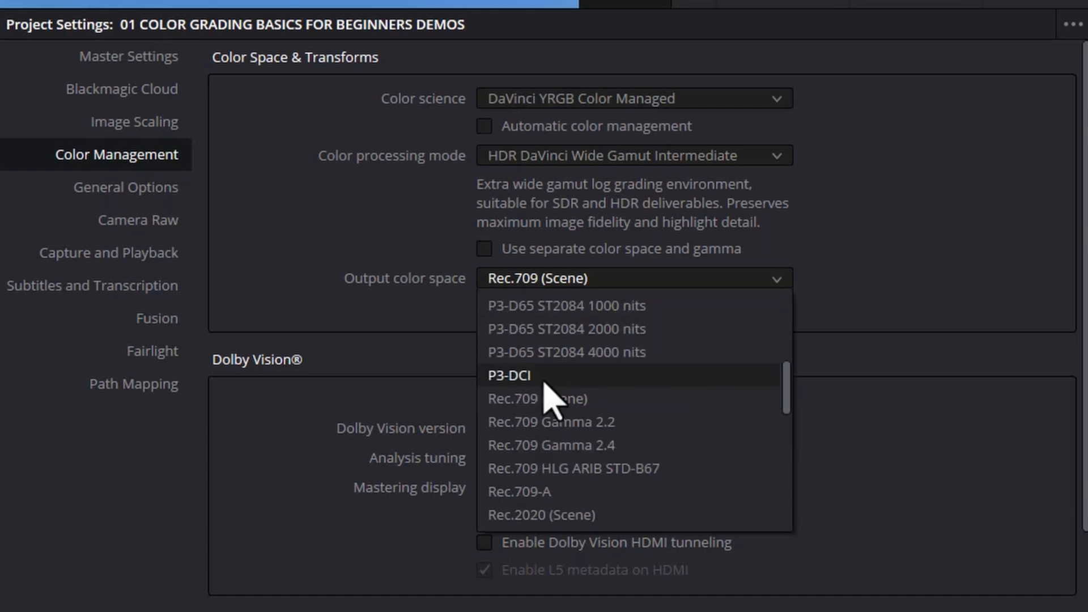
mouse_move(649, 464)
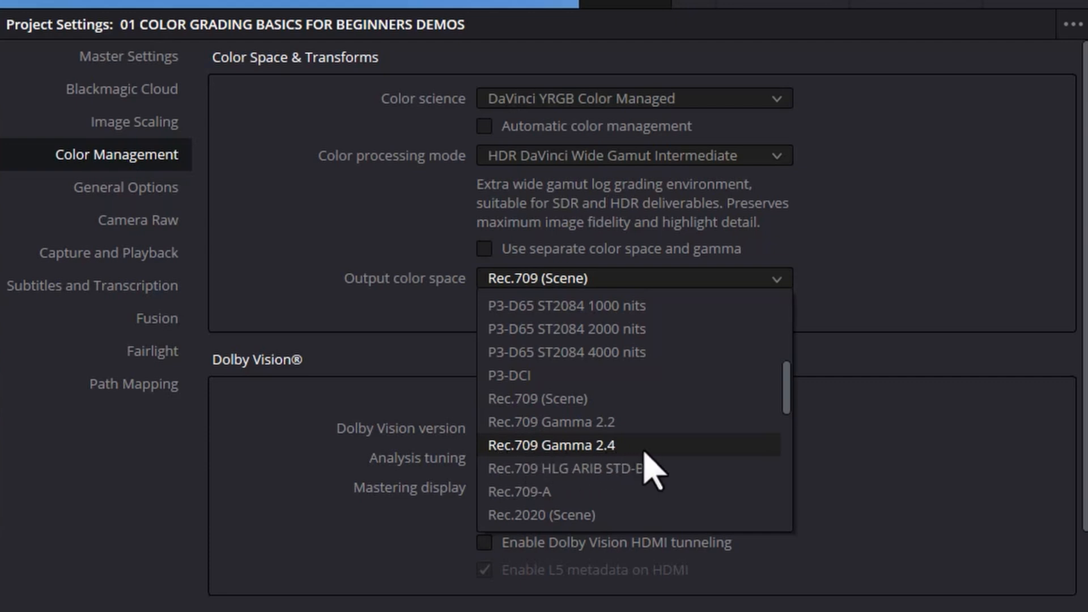
left_click(551, 445)
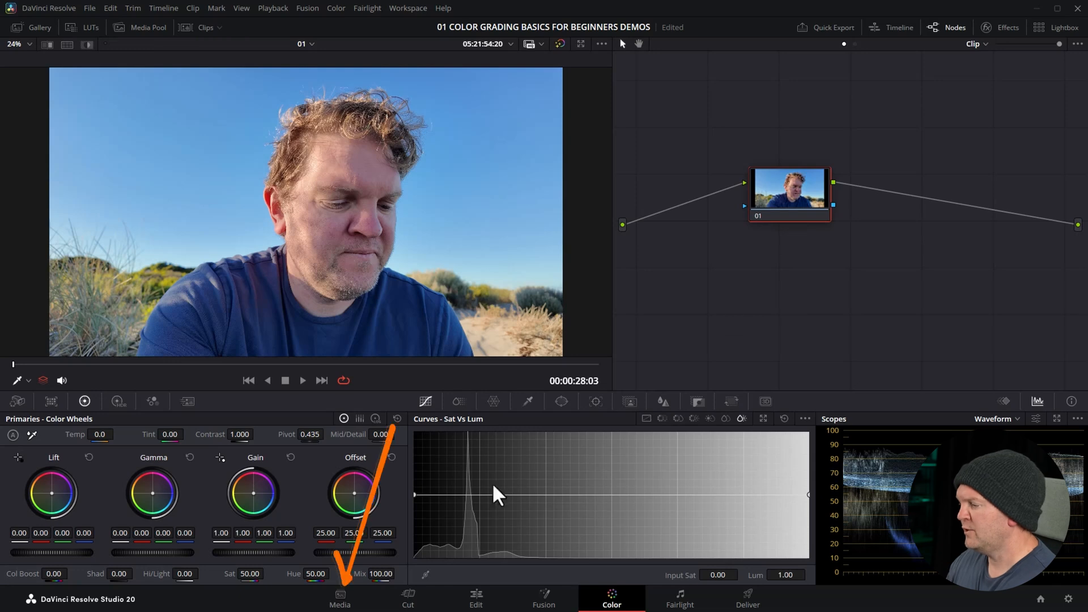
- On the Media page, widen the Input Color Space column and select two Sony clips
left_click(339, 599)
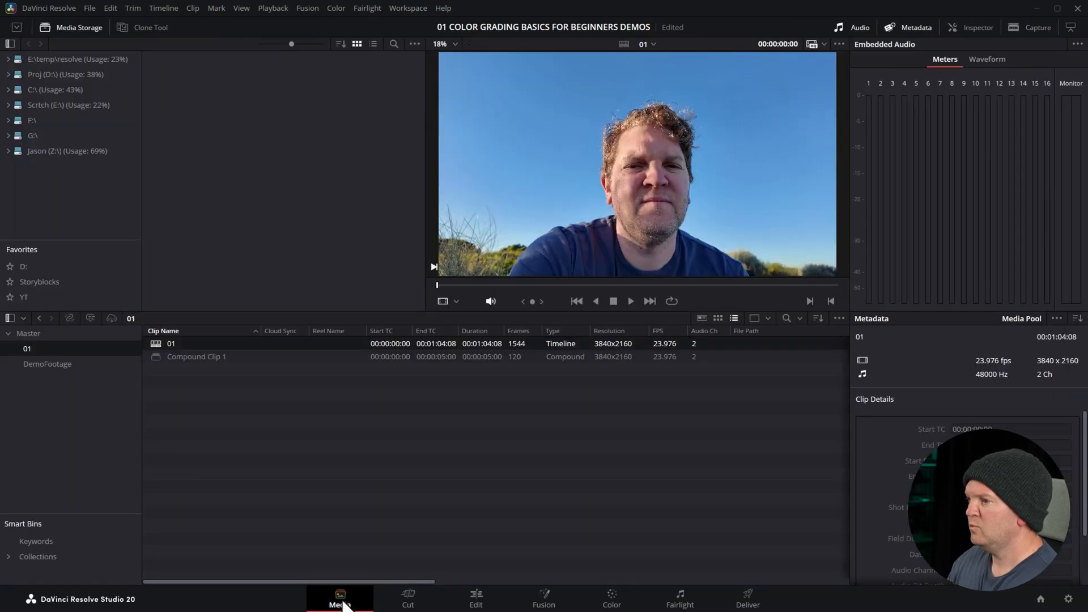
left_click(47, 364)
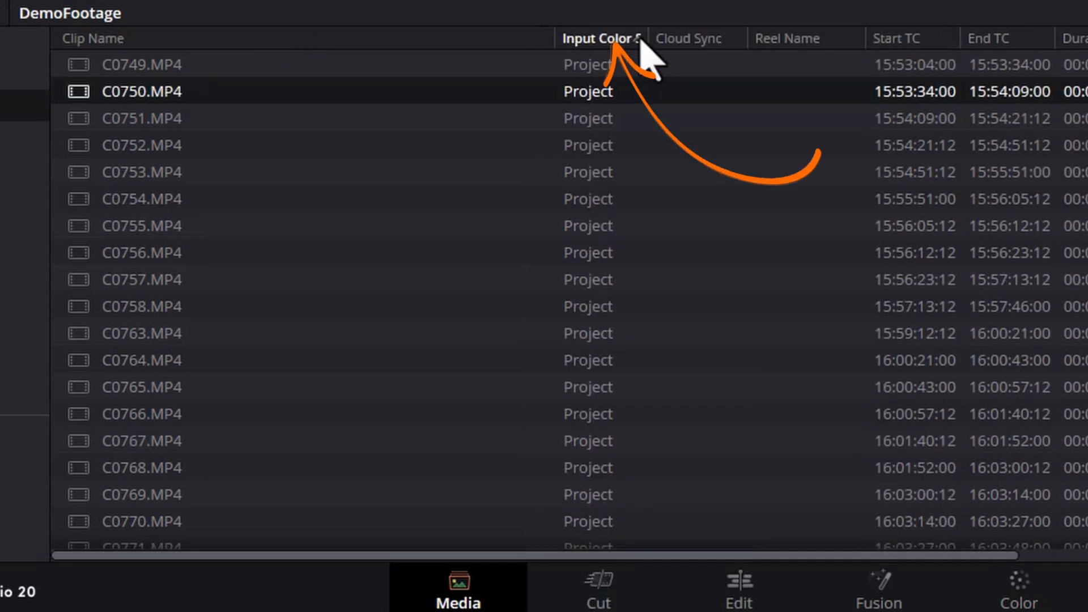
left_click(598, 38)
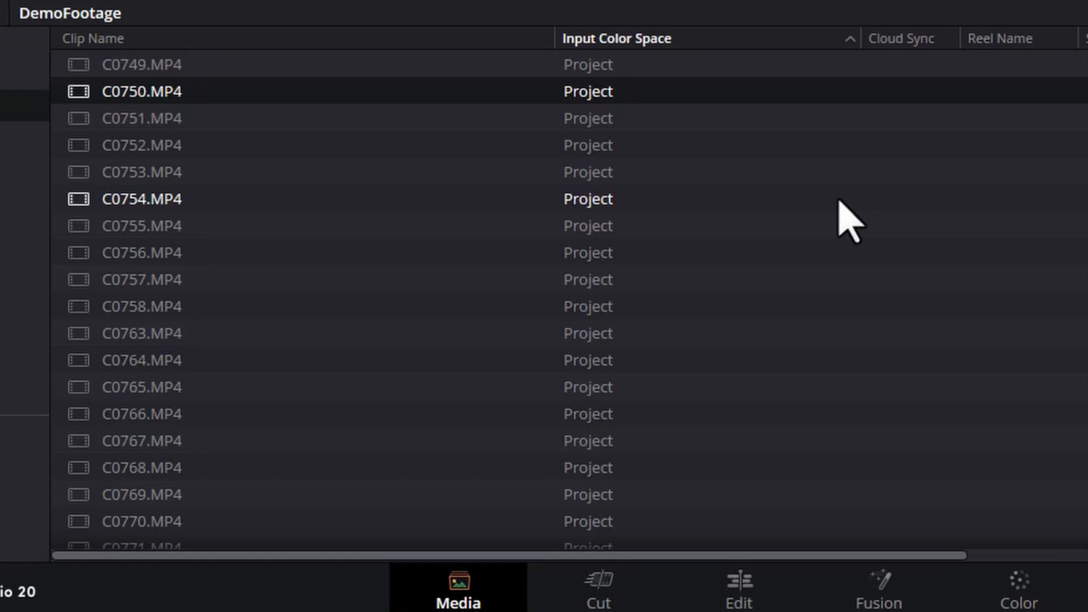
left_click(143, 64)
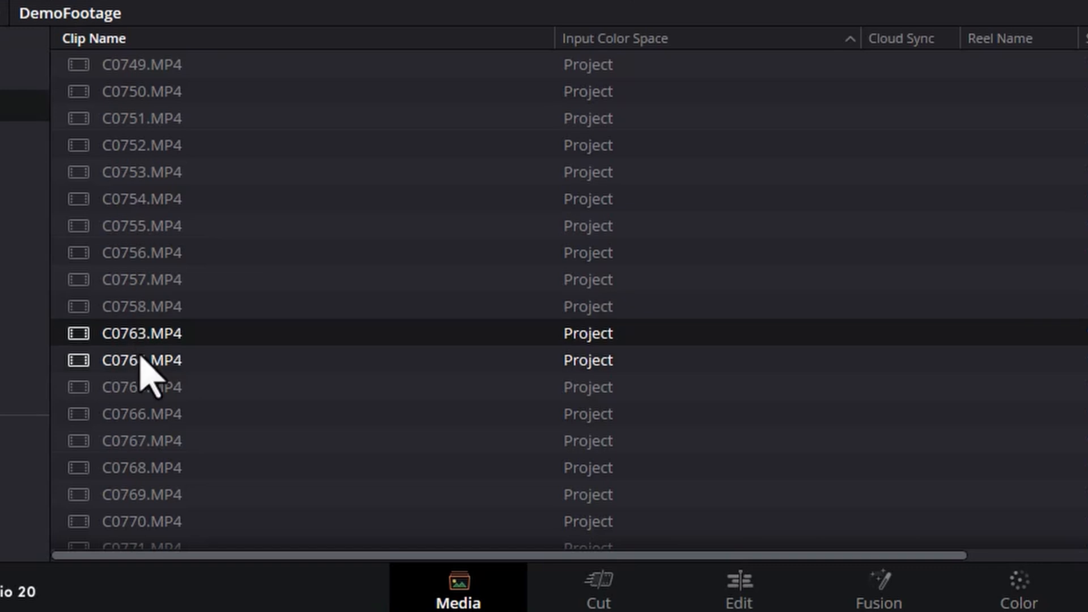
left_click(141, 386)
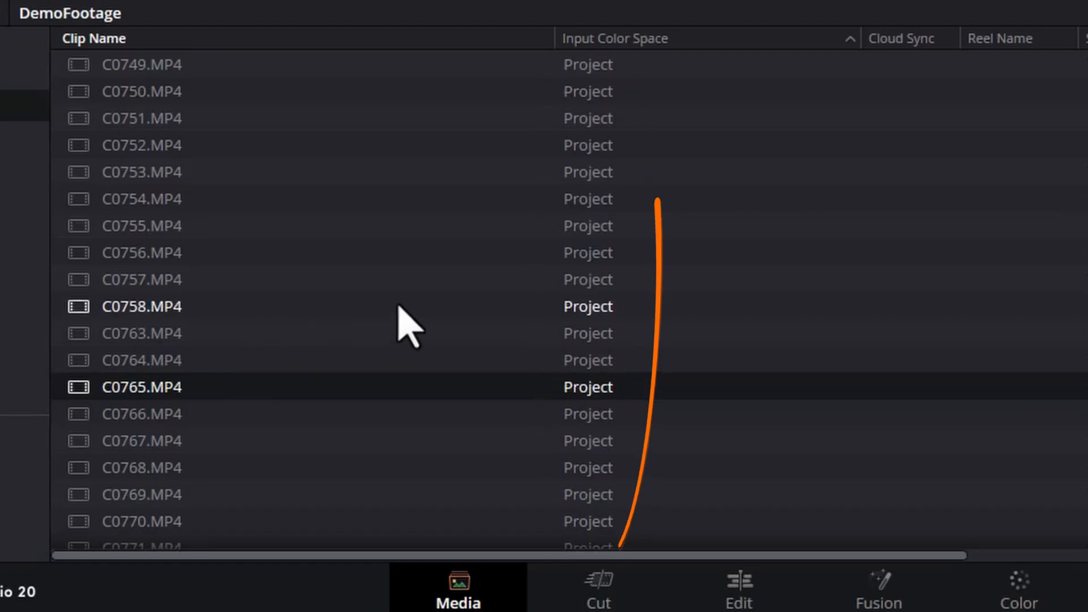
scroll("down", 3)
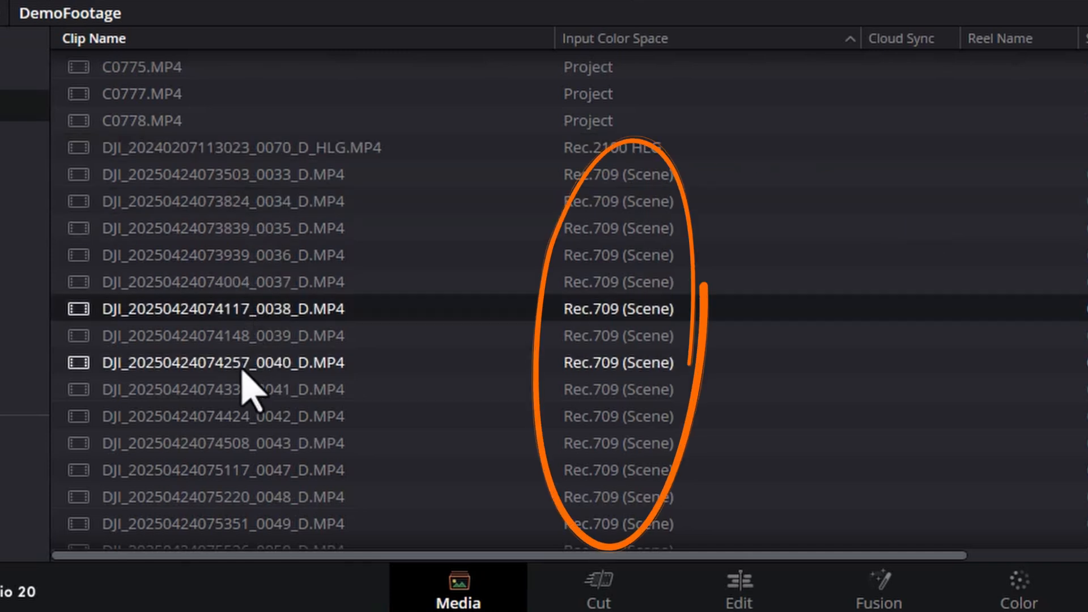
left_click(222, 255)
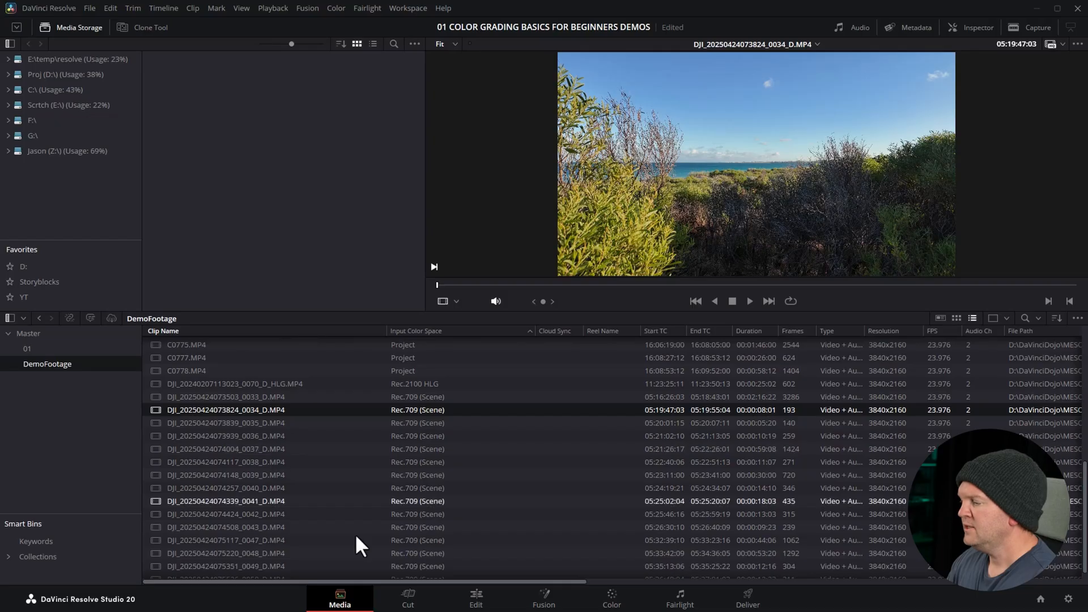
- On the Edit page, drag C0750.MP4 onto the end of V1 after Compound Clip 1
left_click(475, 598)
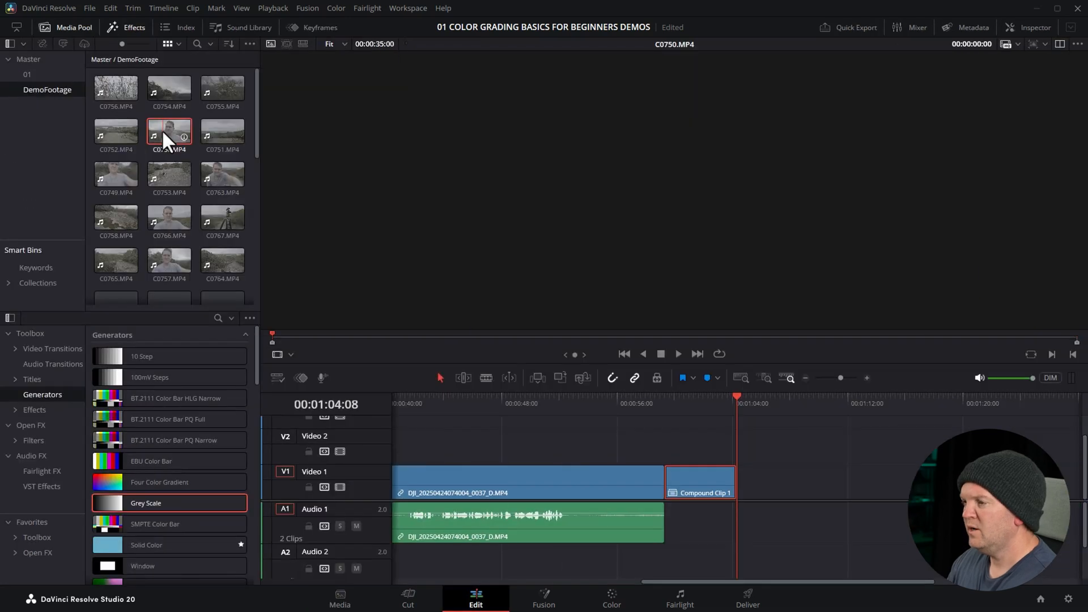
left_click_drag(169, 132, 760, 482)
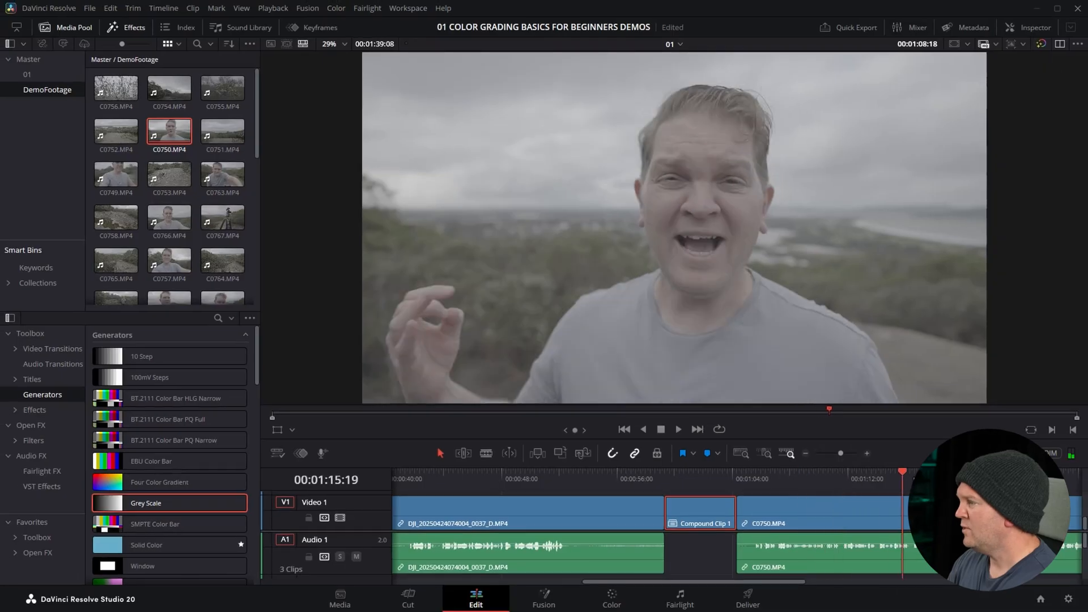
left_click(770, 479)
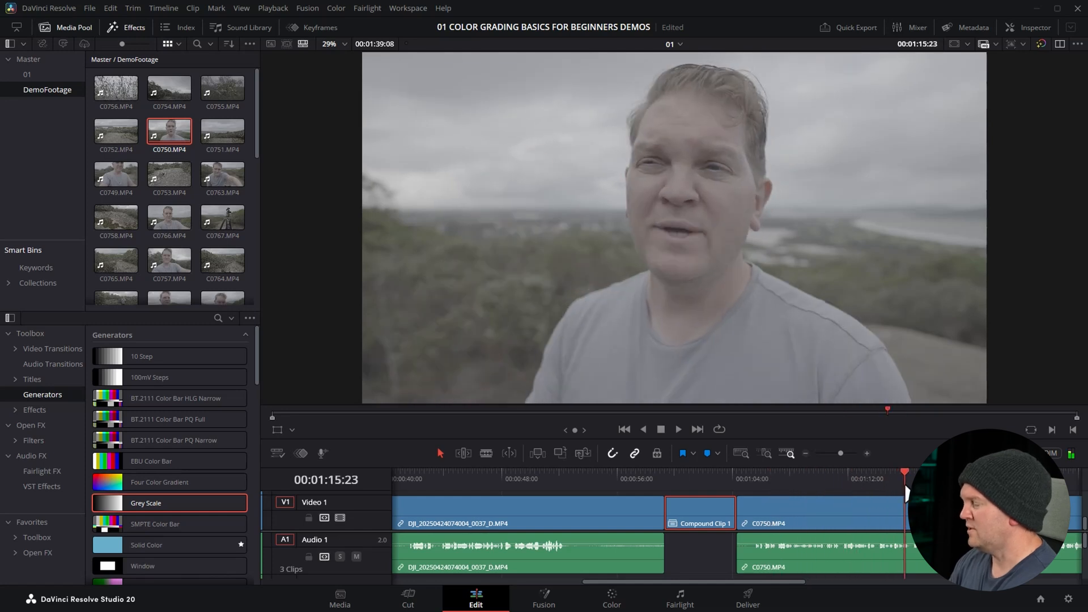
- Open C0750 on the Color page, move node 01, and briefly check Project Settings
left_click(610, 598)
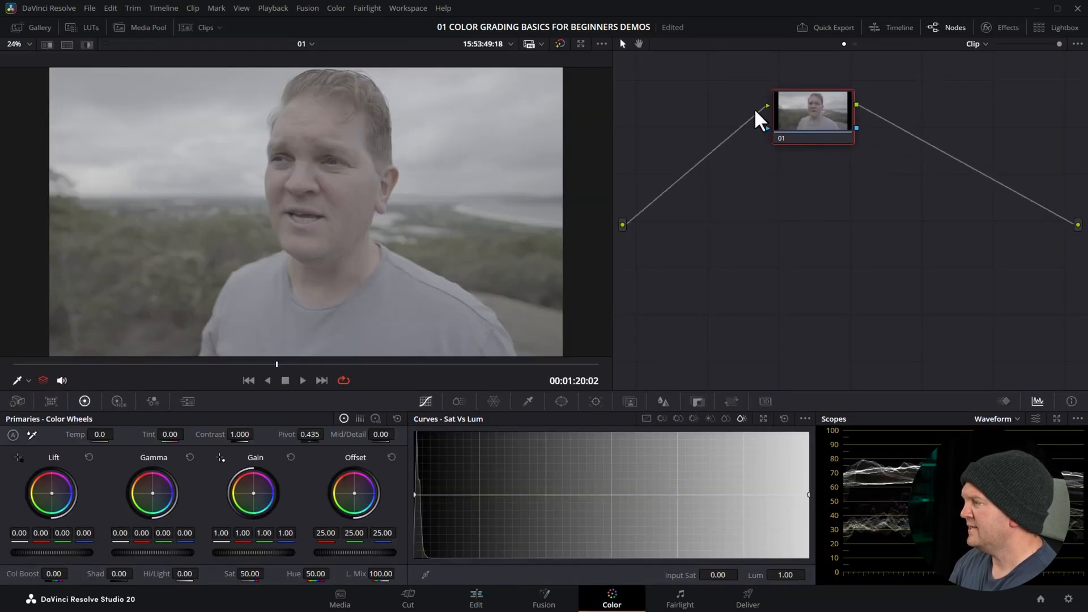
left_click_drag(813, 111, 780, 160)
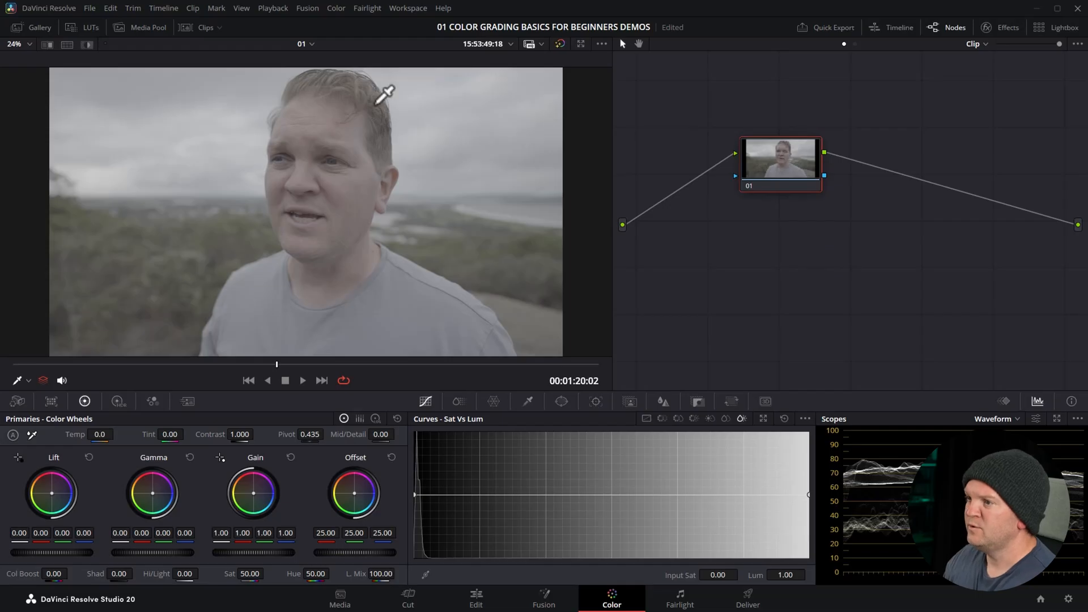
left_click(89, 7)
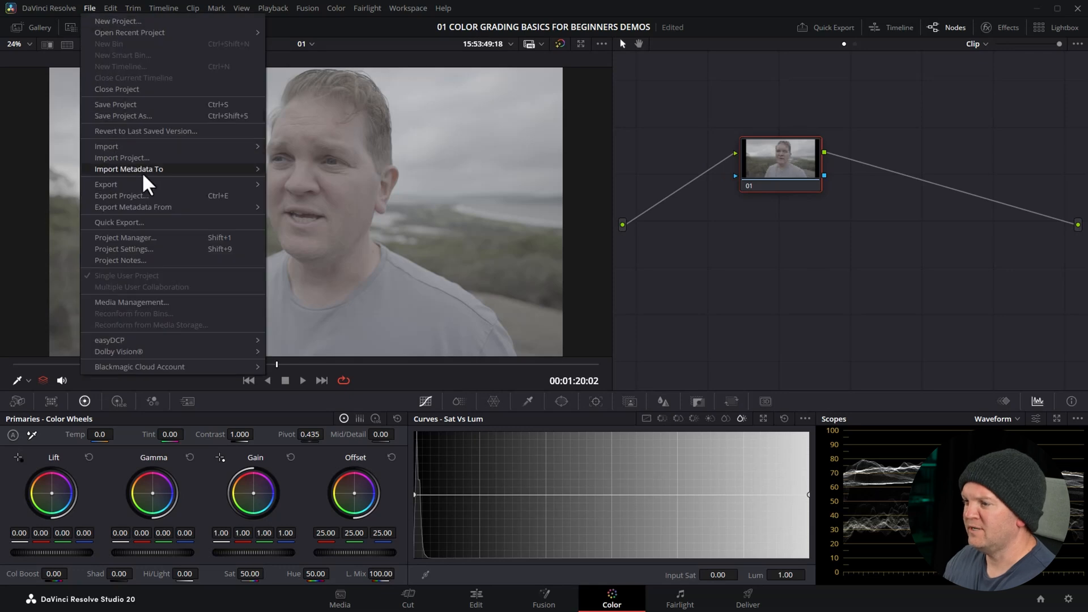
left_click(124, 248)
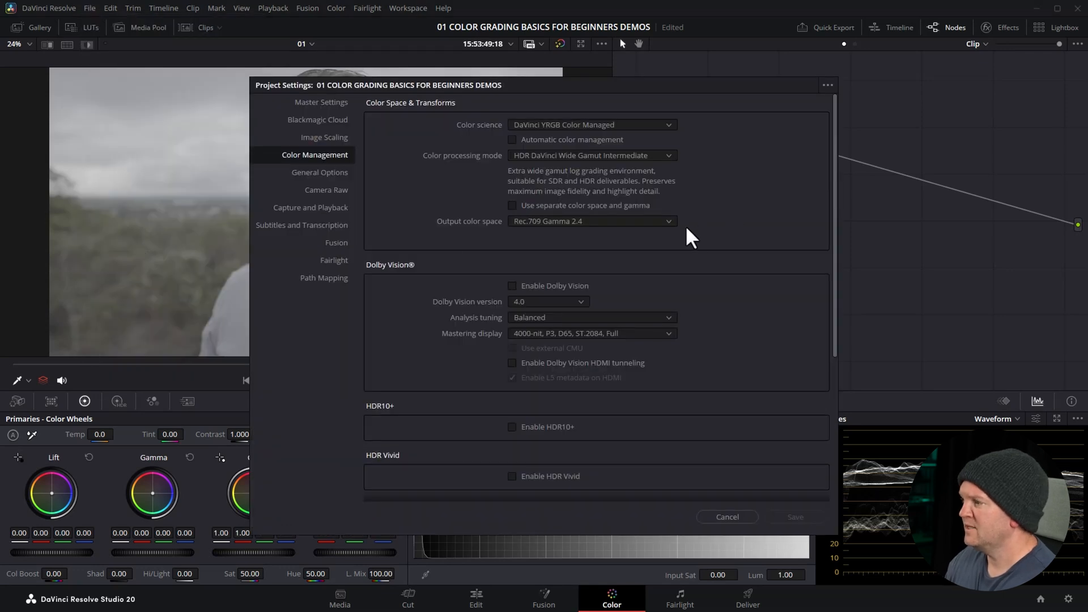
left_click(594, 220)
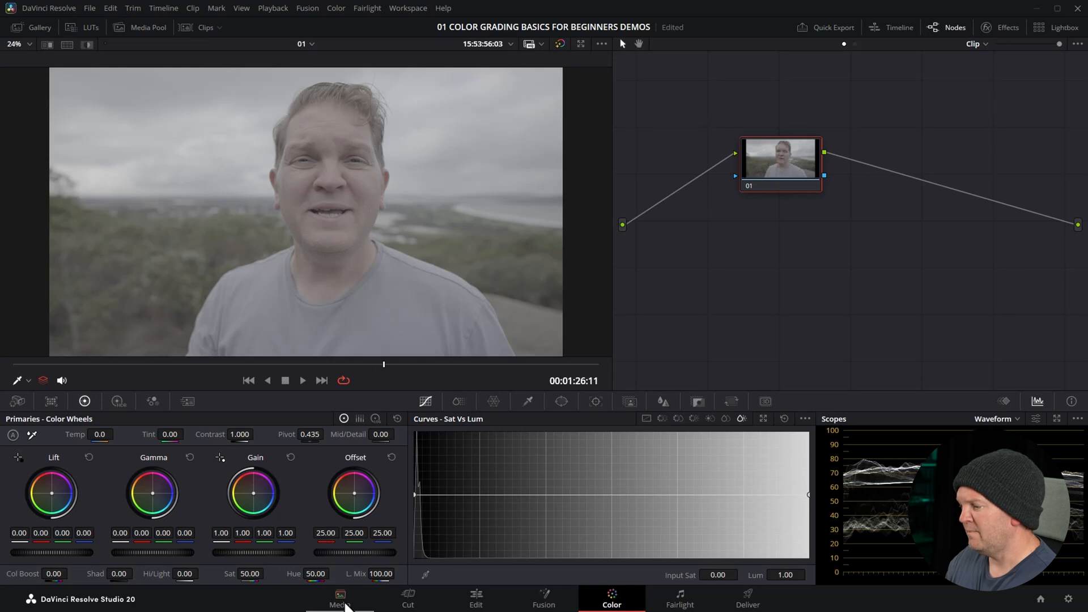
- Set C0749's input colour space to Sony S-Gamut3.Cine/S-Log3, then preview C0749 and C0766
left_click(340, 599)
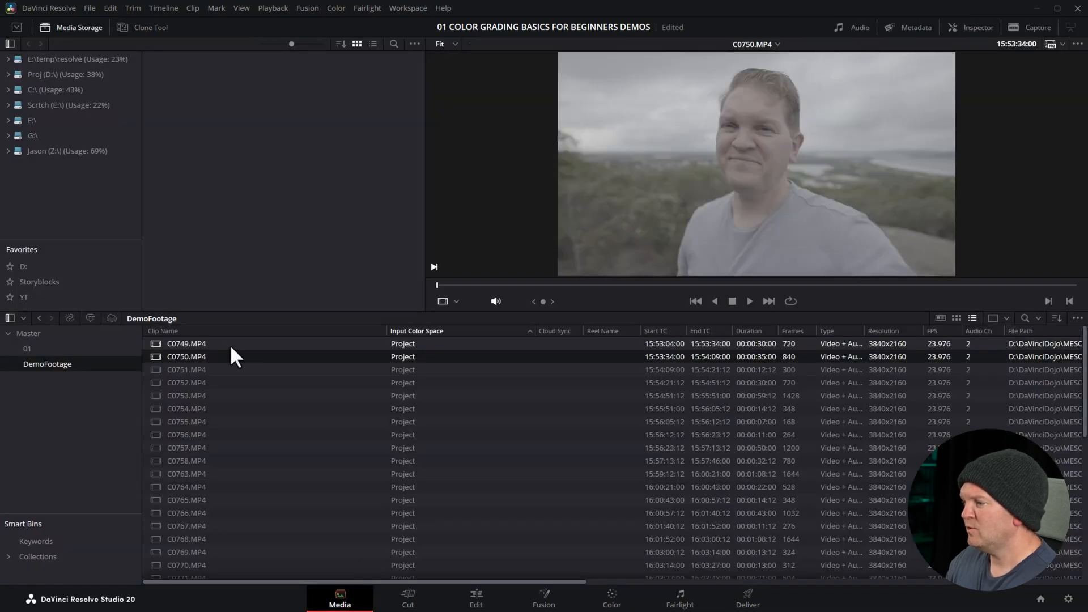
left_click(186, 408)
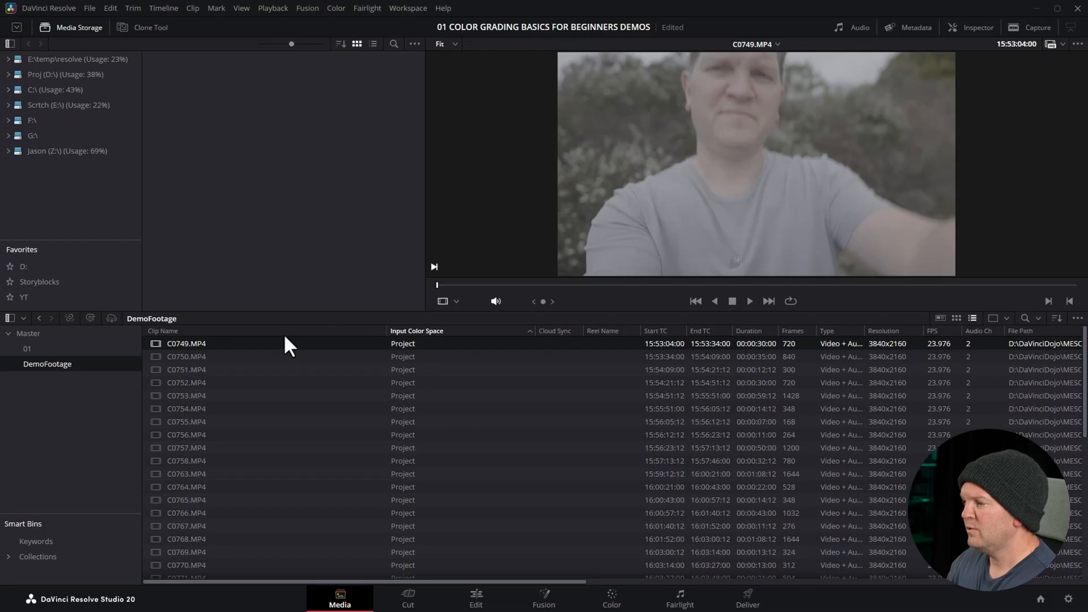
right_click(186, 343)
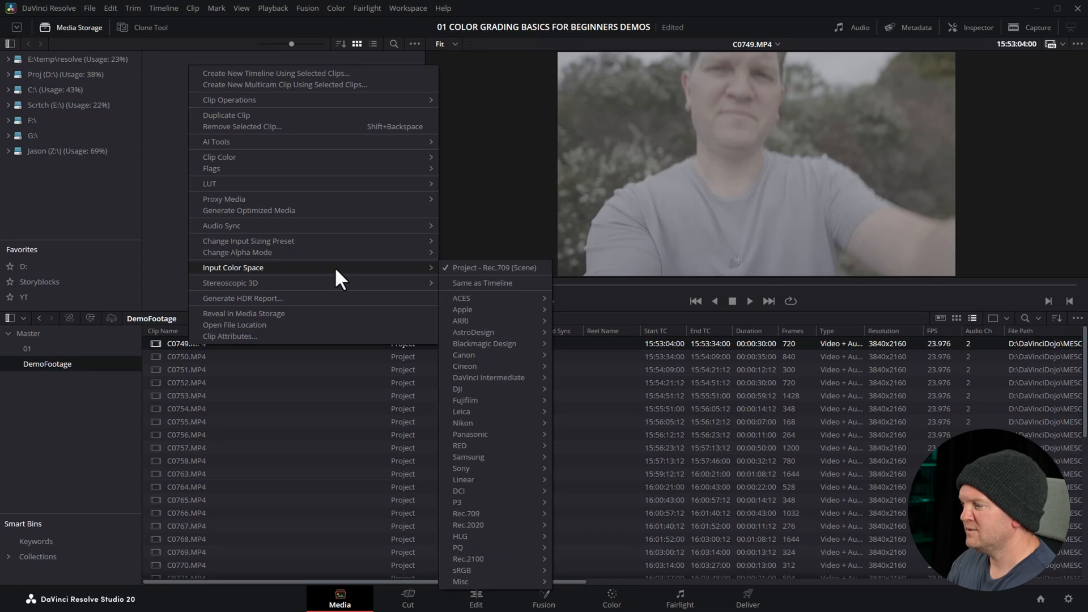
mouse_move(497, 321)
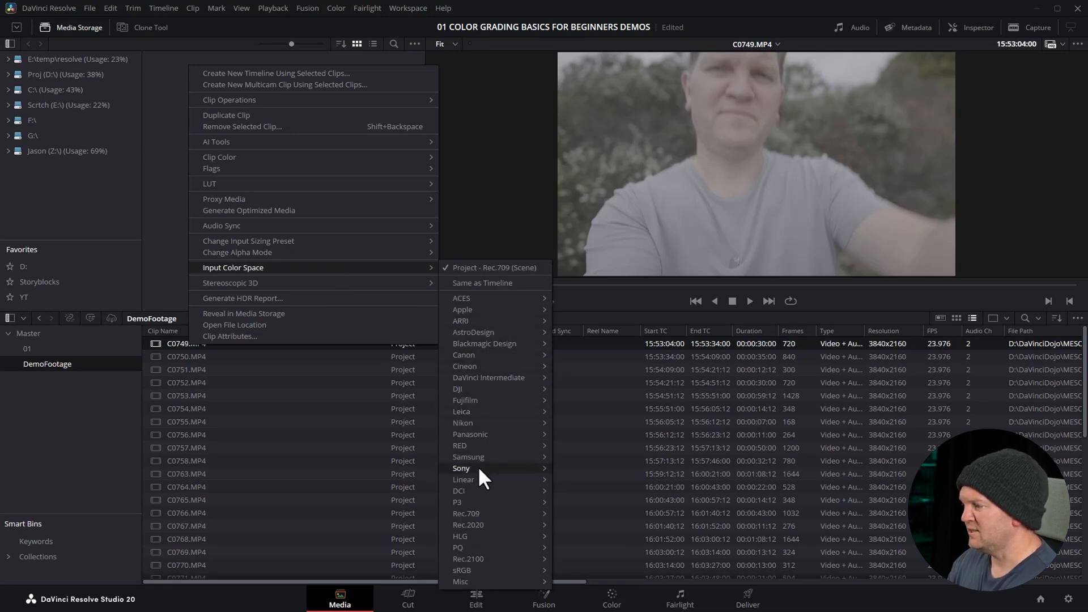
mouse_move(461, 468)
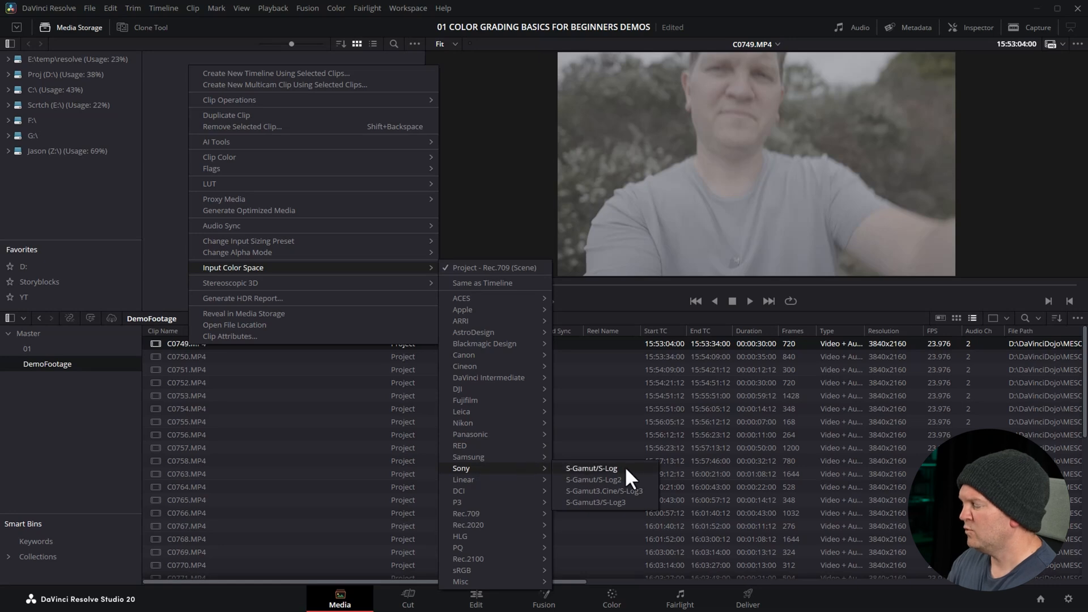
mouse_move(593, 480)
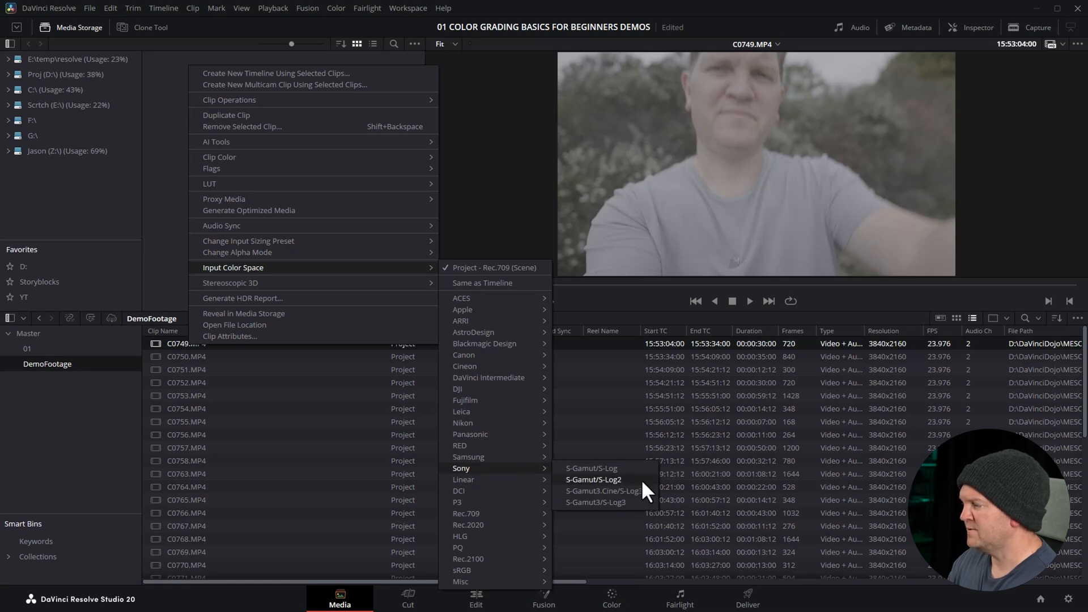
mouse_move(590, 503)
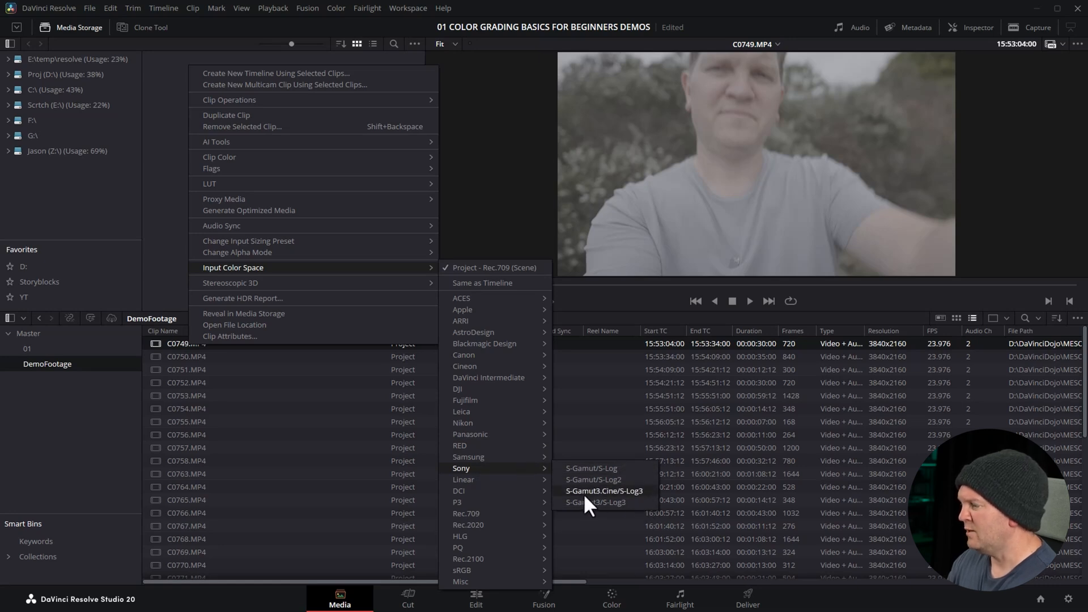
mouse_move(653, 504)
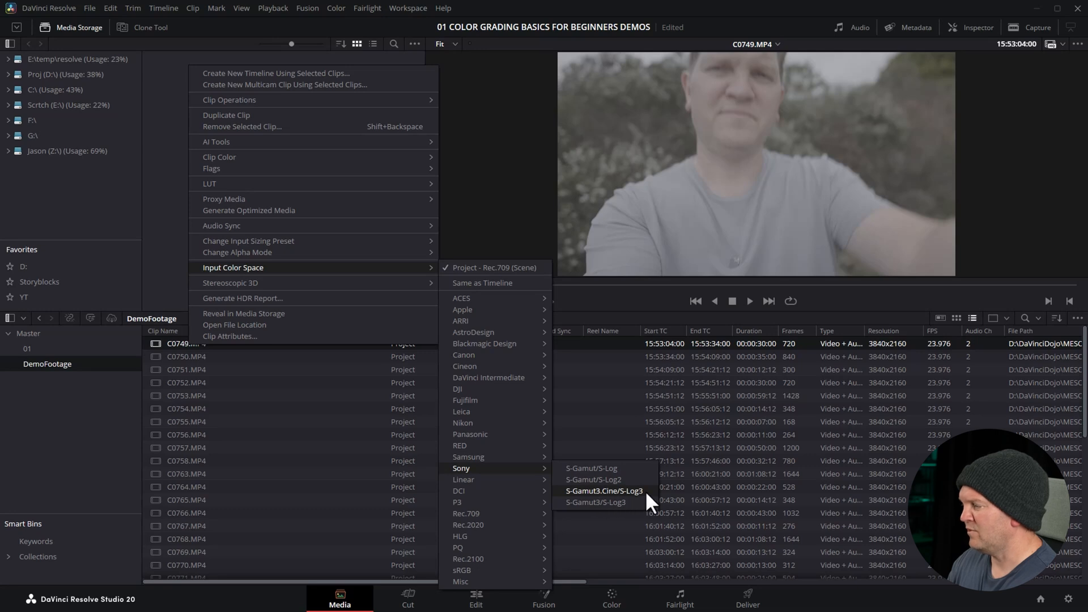
left_click(604, 491)
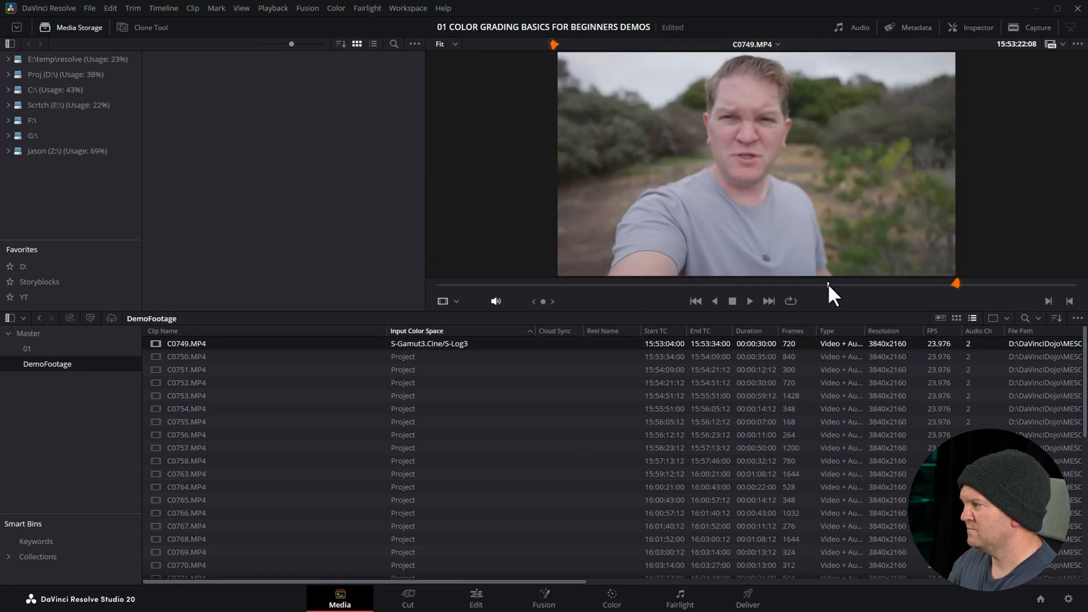
left_click(185, 356)
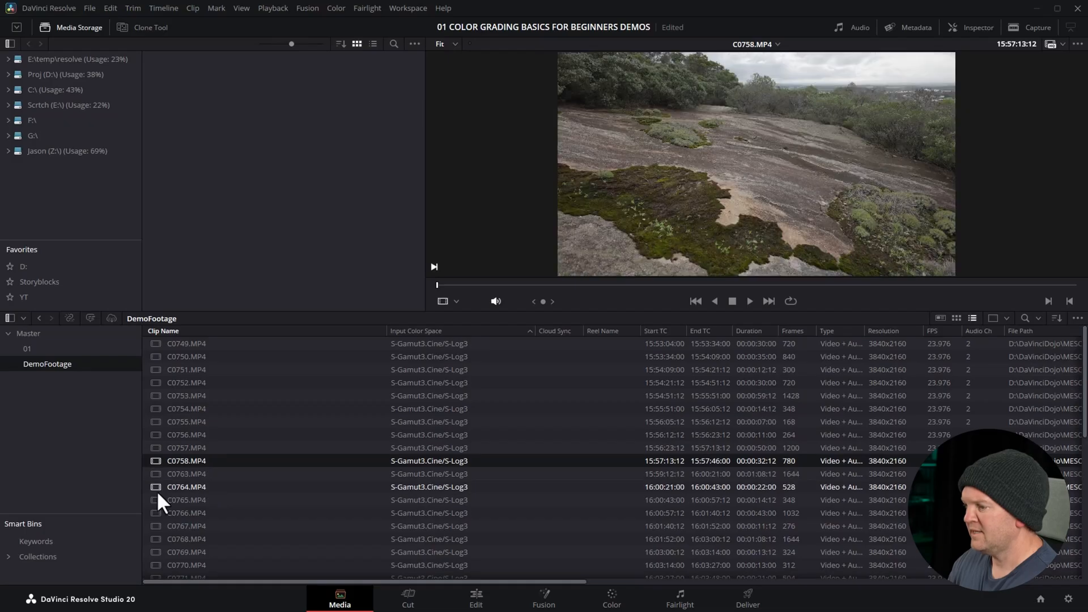
left_click(185, 513)
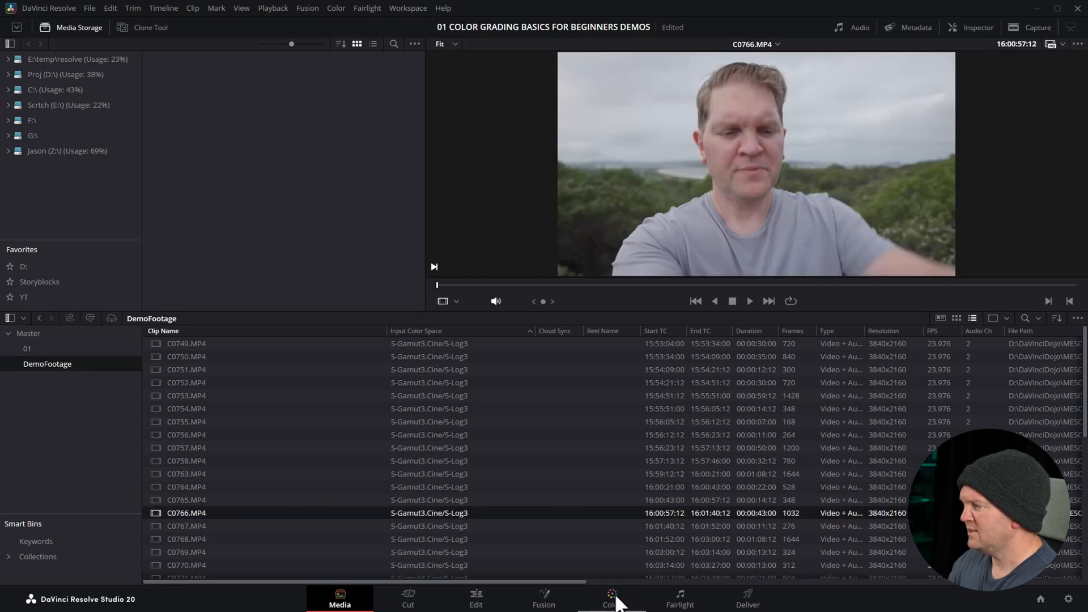
- Scrub through the converted S-Log3 shot on the Color page
left_click(612, 598)
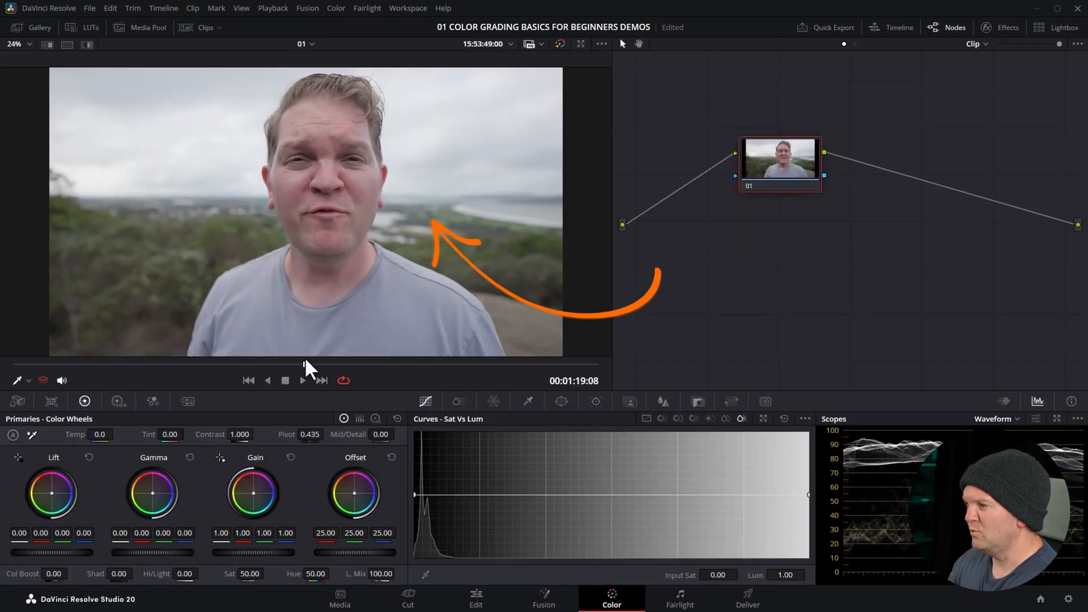
left_click(303, 379)
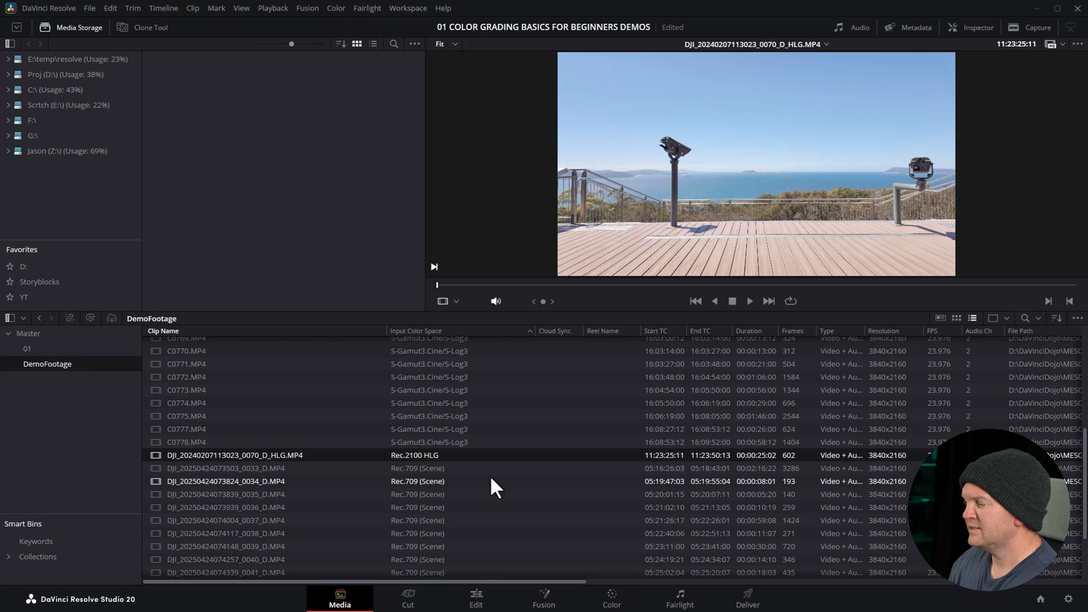
- Open the coastal lookout clip on the Color page and nudge node 01 slightly
left_click(476, 599)
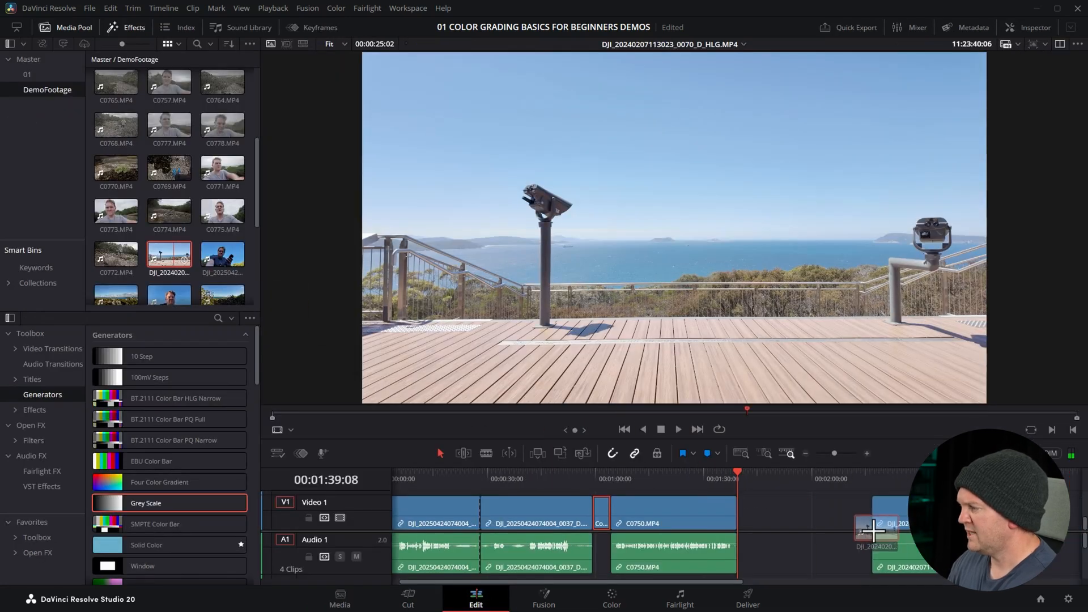
left_click(610, 597)
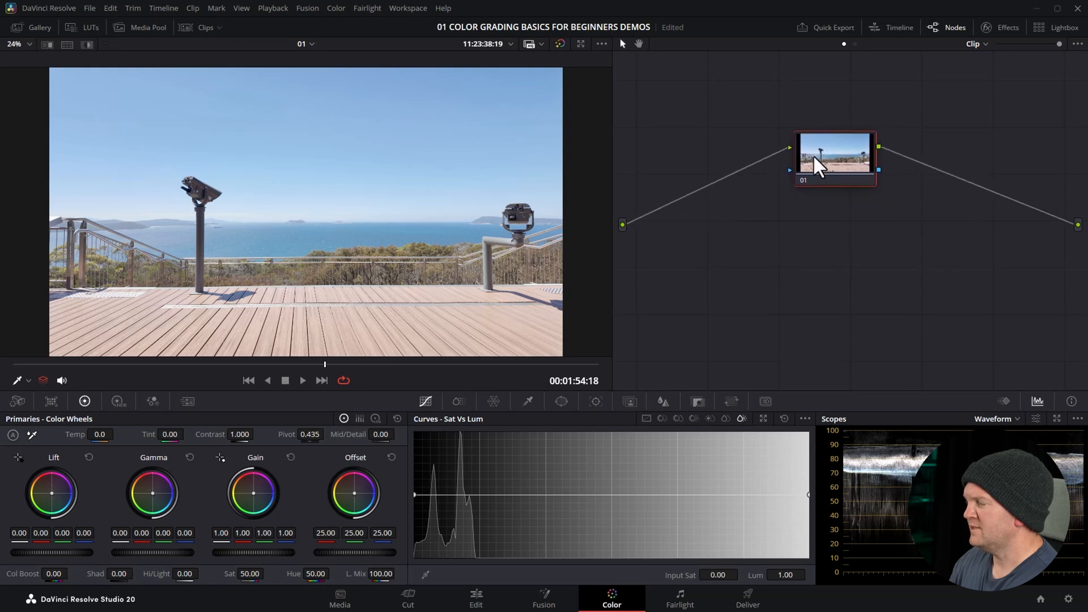
left_click_drag(834, 153, 823, 189)
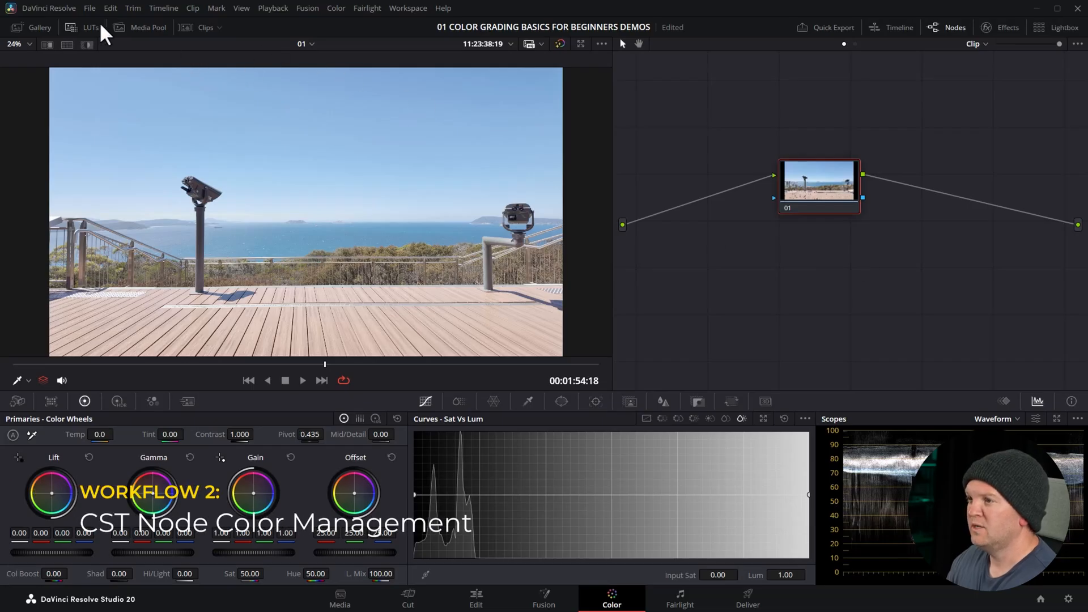
- Set color science to DaVinci YRGB, timeline to DaVinci WG/Intermediate, output to Rec.709 Gamma 2.4
left_click(89, 7)
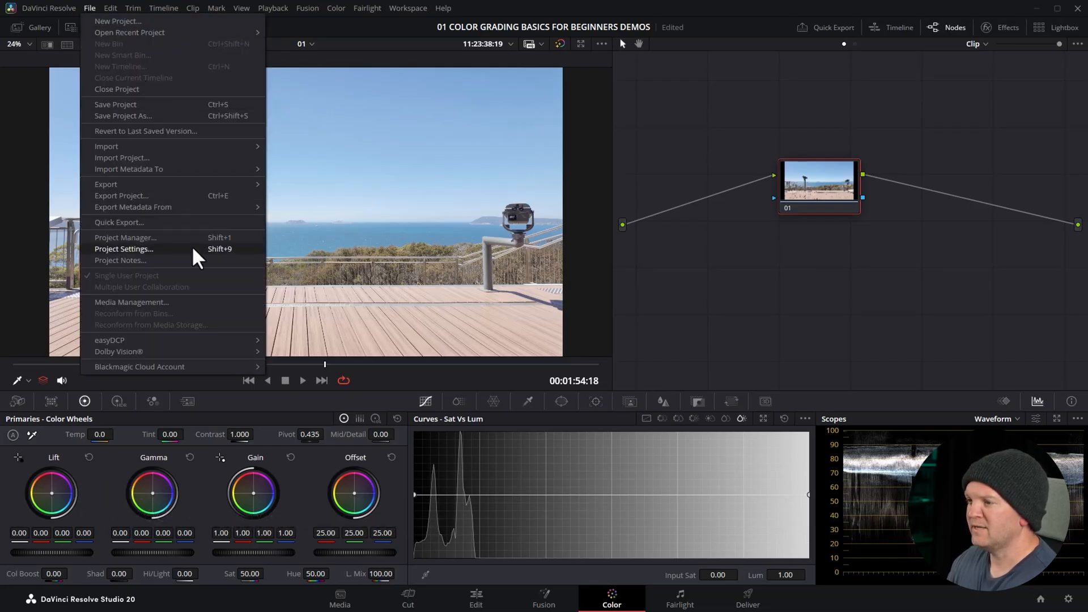
left_click(124, 248)
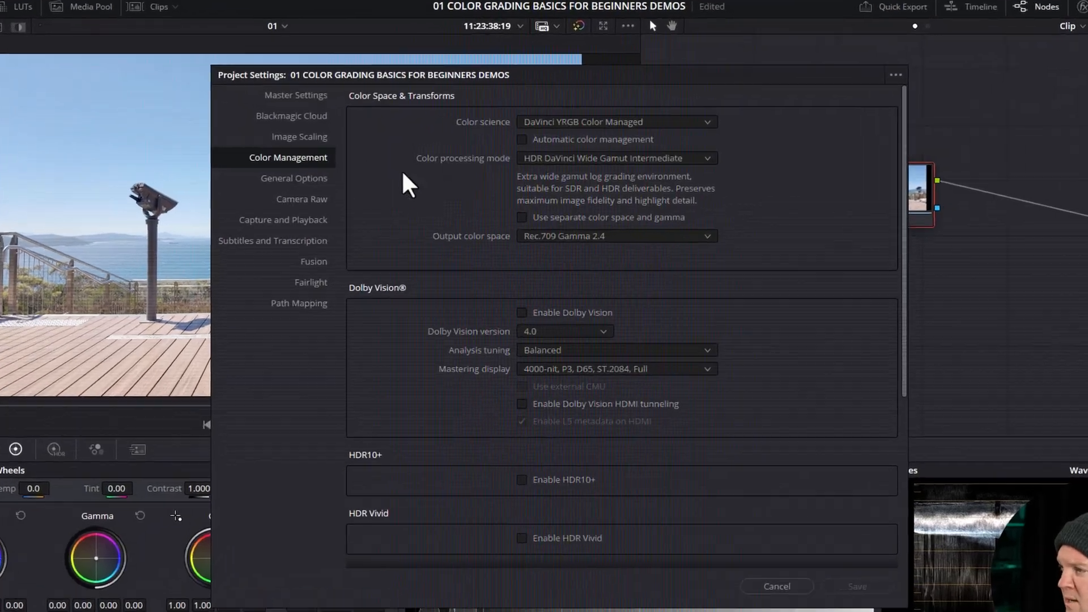
left_click(615, 121)
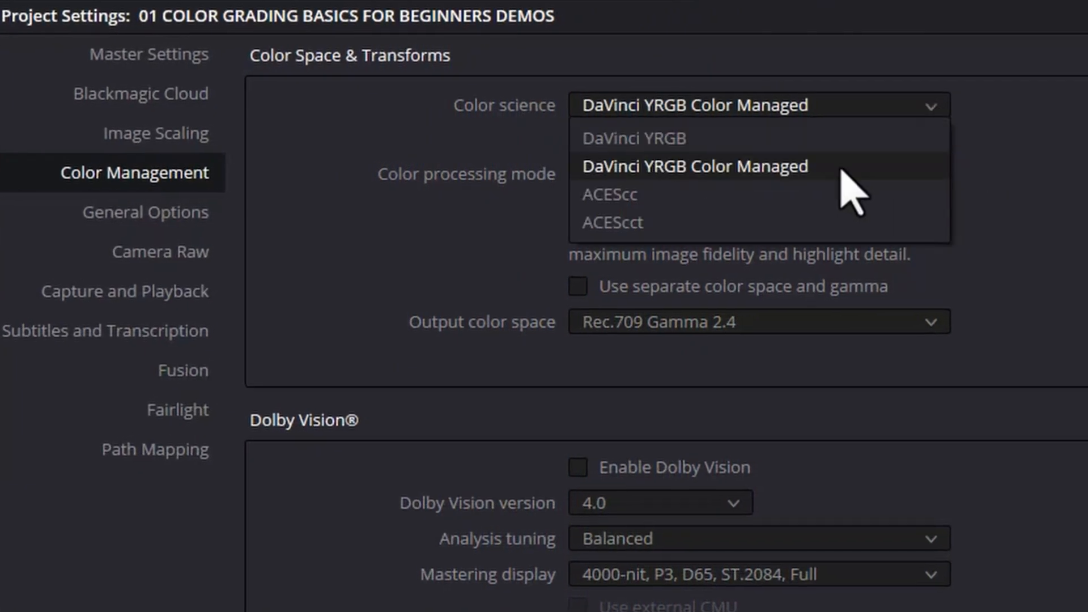
mouse_move(848, 181)
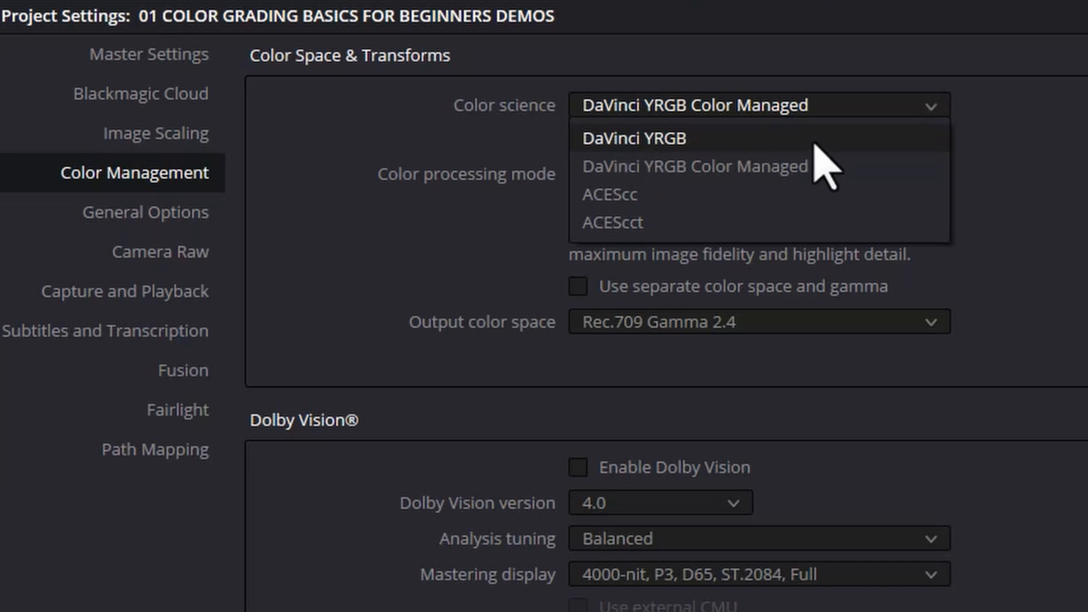
left_click(621, 137)
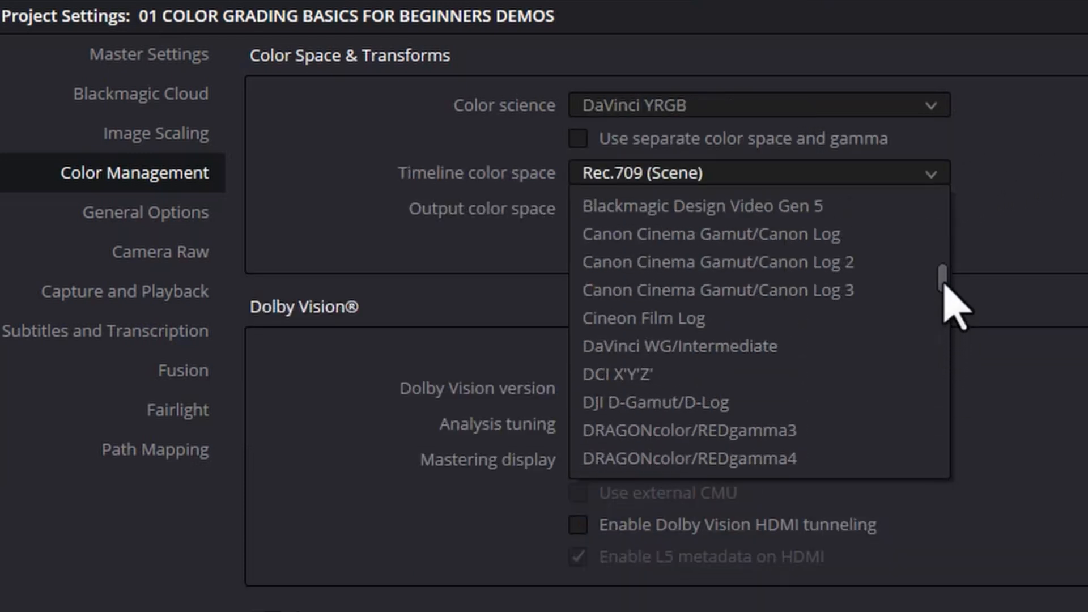
left_click(679, 345)
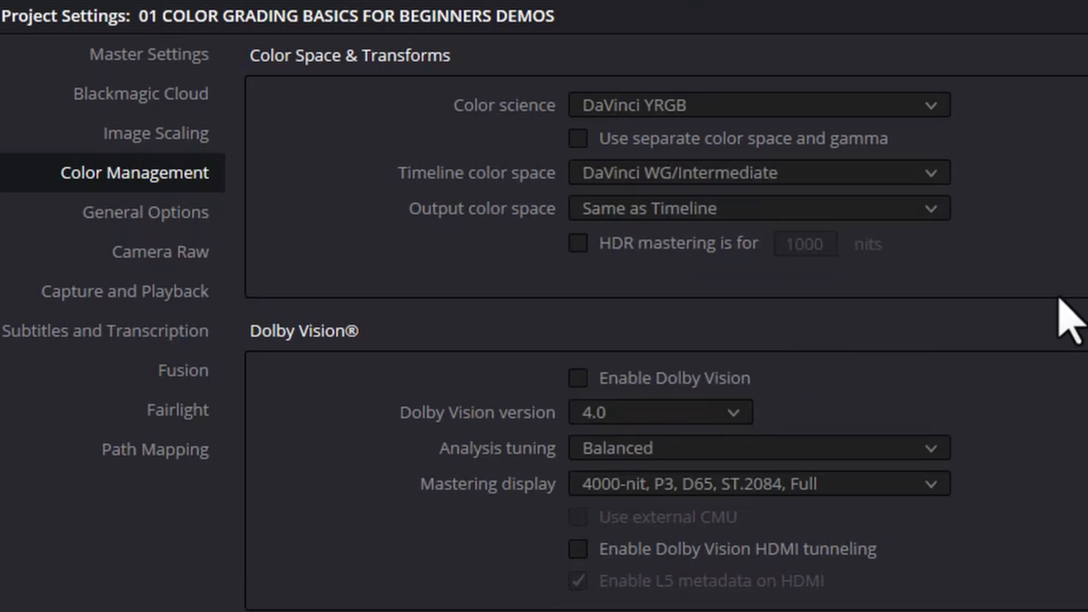
left_click(757, 208)
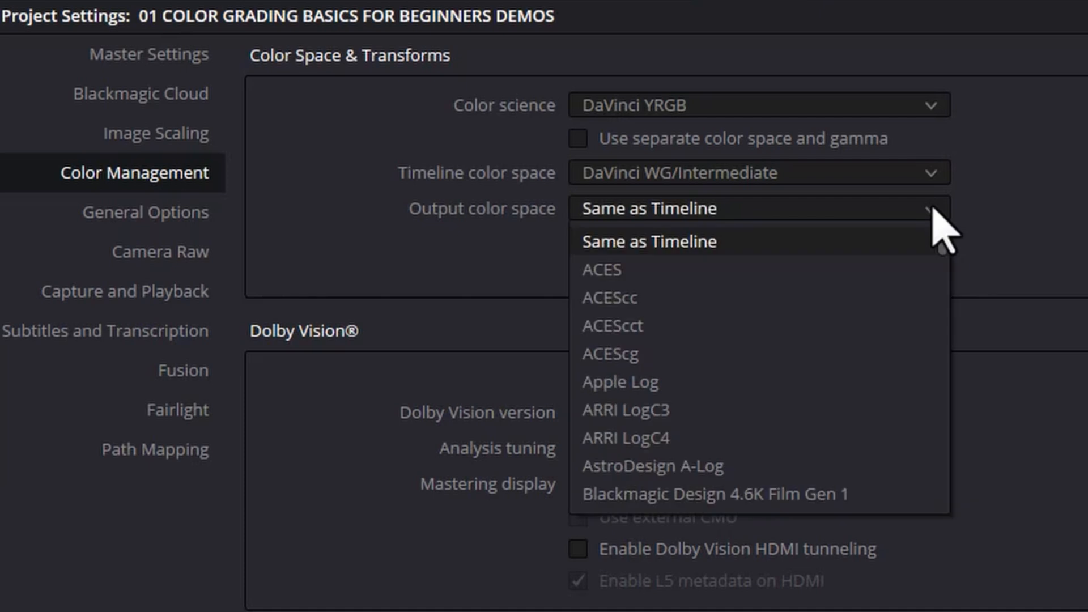
scroll("down", 3)
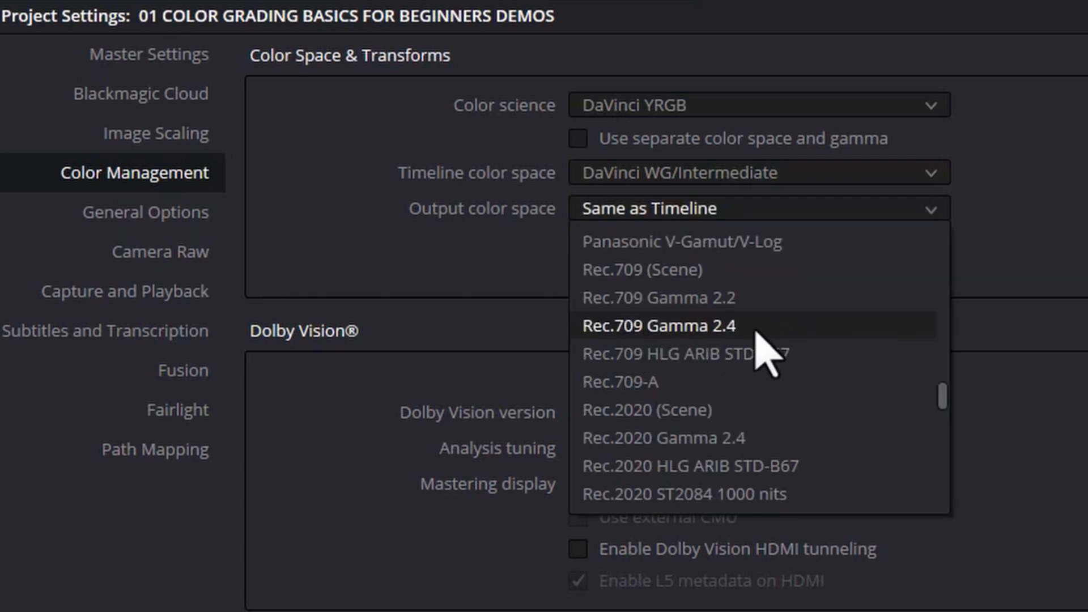
left_click(659, 325)
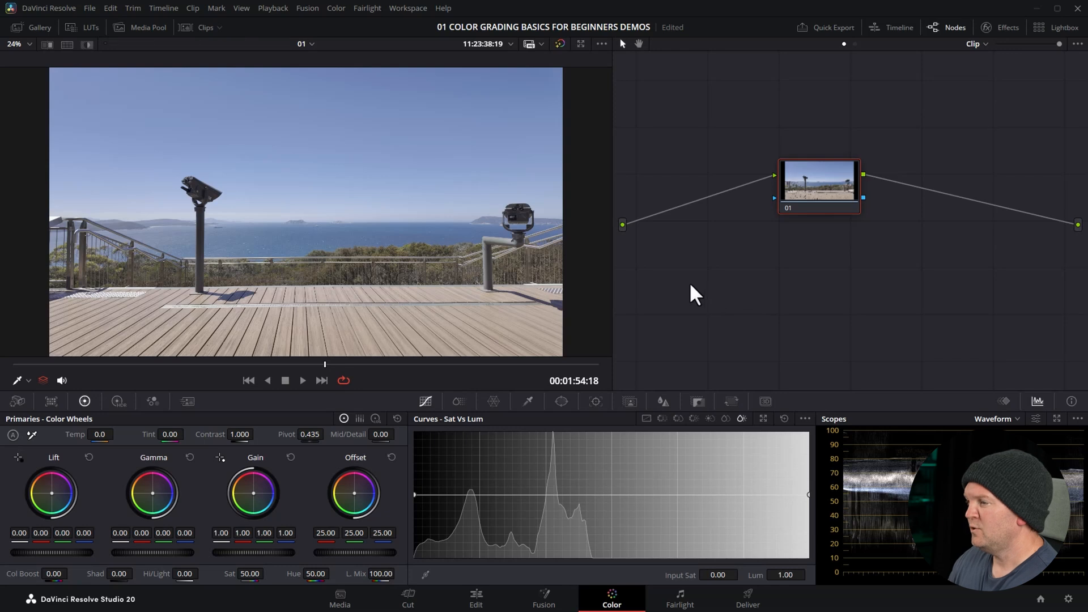
mouse_move(714, 284)
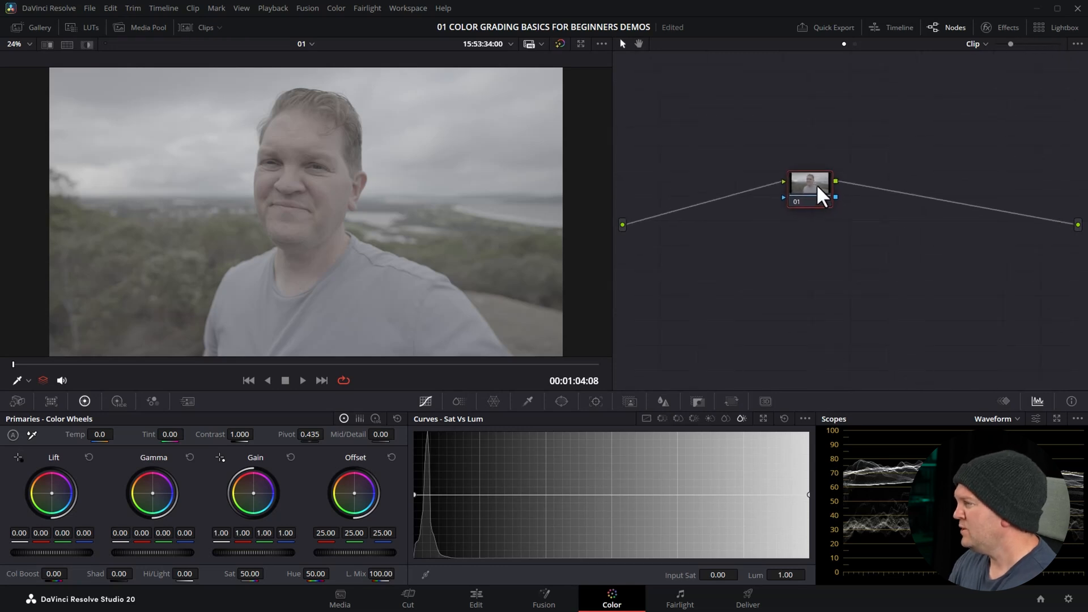
- Drag the portrait clip's node 01 up and to the left in the node graph
left_click_drag(809, 183, 690, 170)
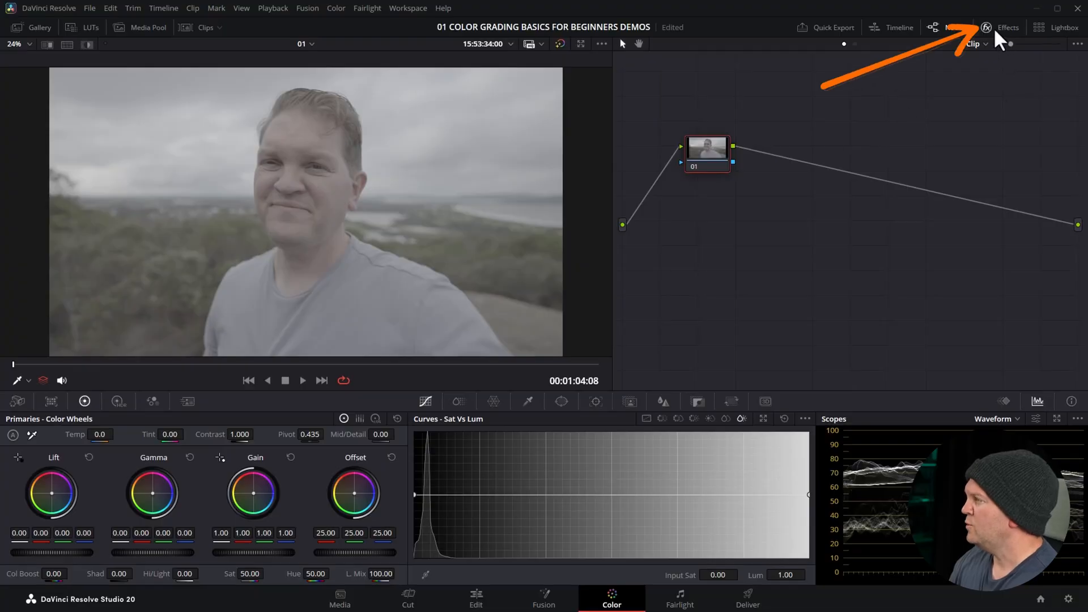
- Apply a Color Space Transform to node 01: S-Gamut3.Cine/S-Log3 in, DaVinci Wide Gamut/Intermediate out
left_click(1008, 28)
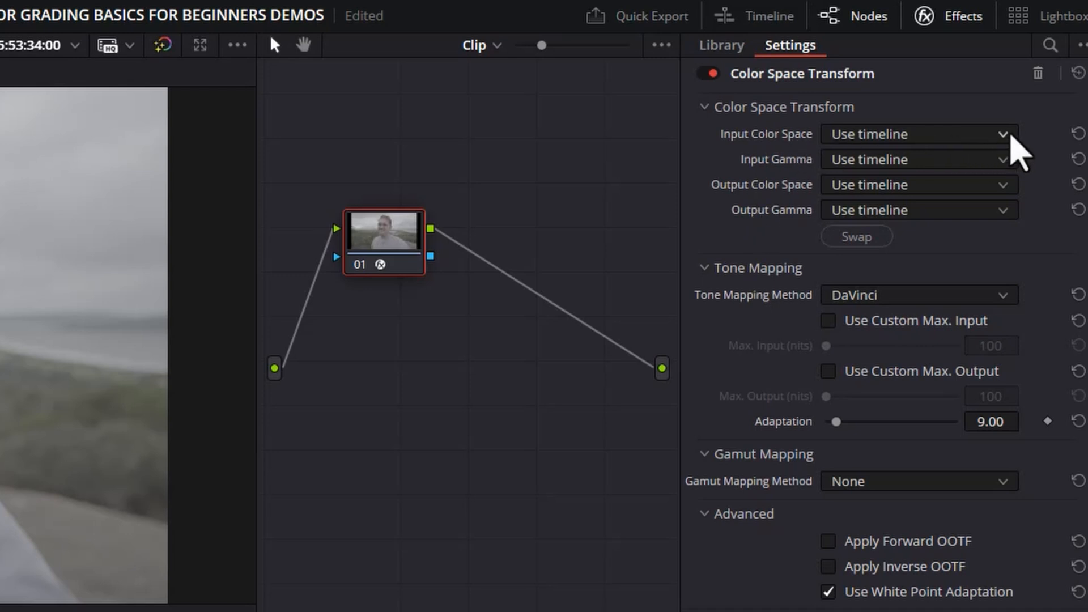
left_click(915, 134)
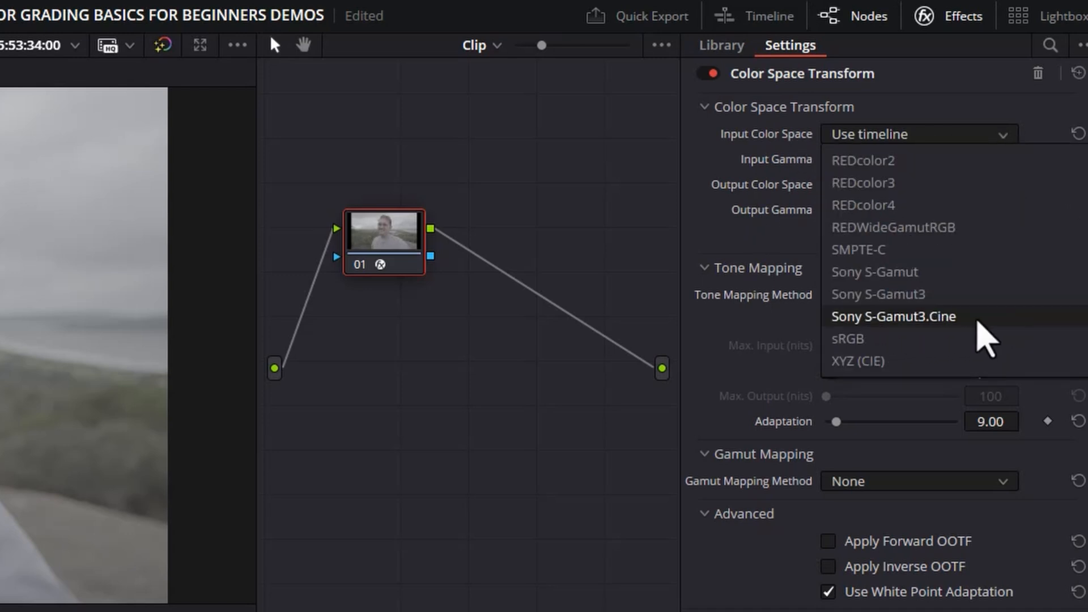
left_click(893, 316)
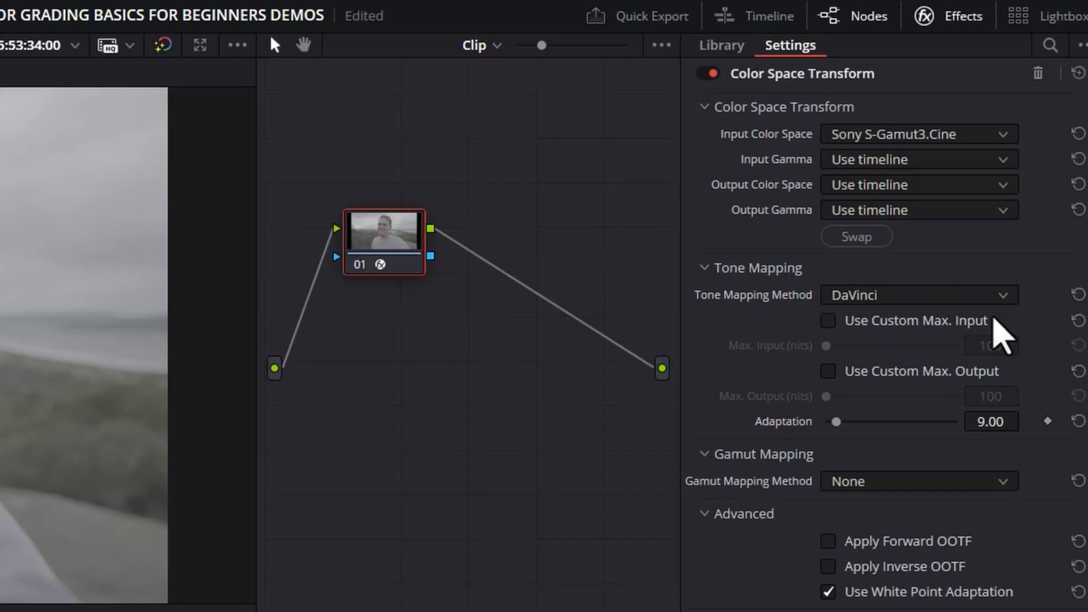
left_click(917, 159)
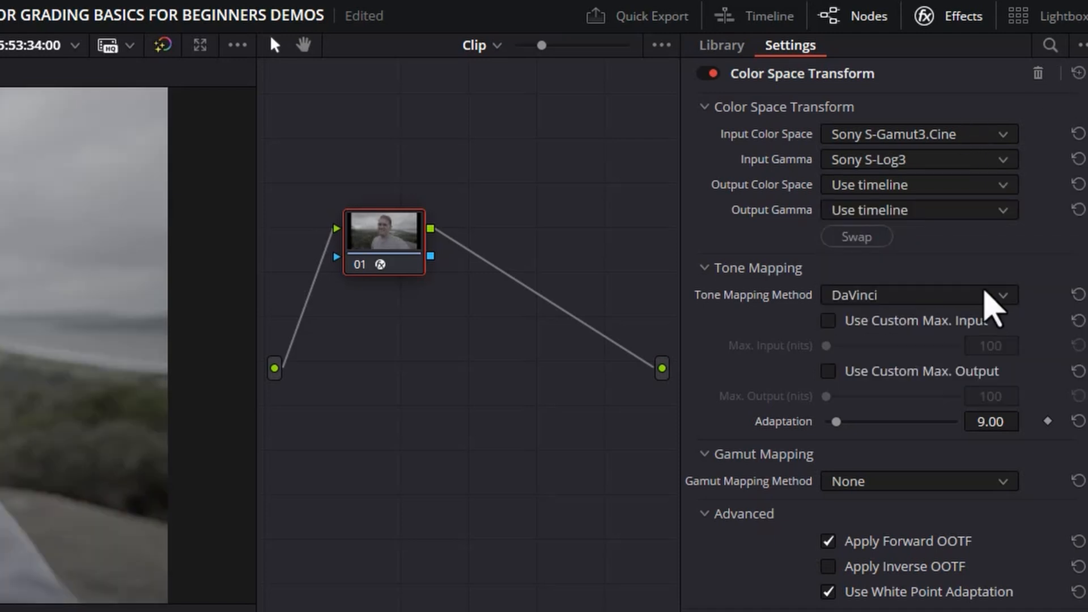
left_click(916, 185)
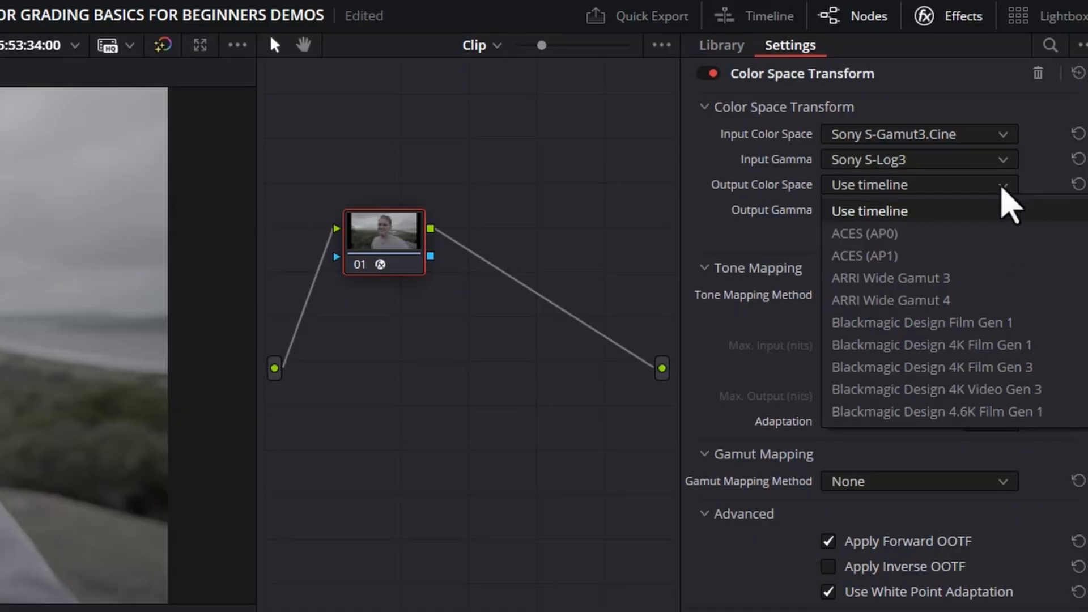
scroll("down", 3)
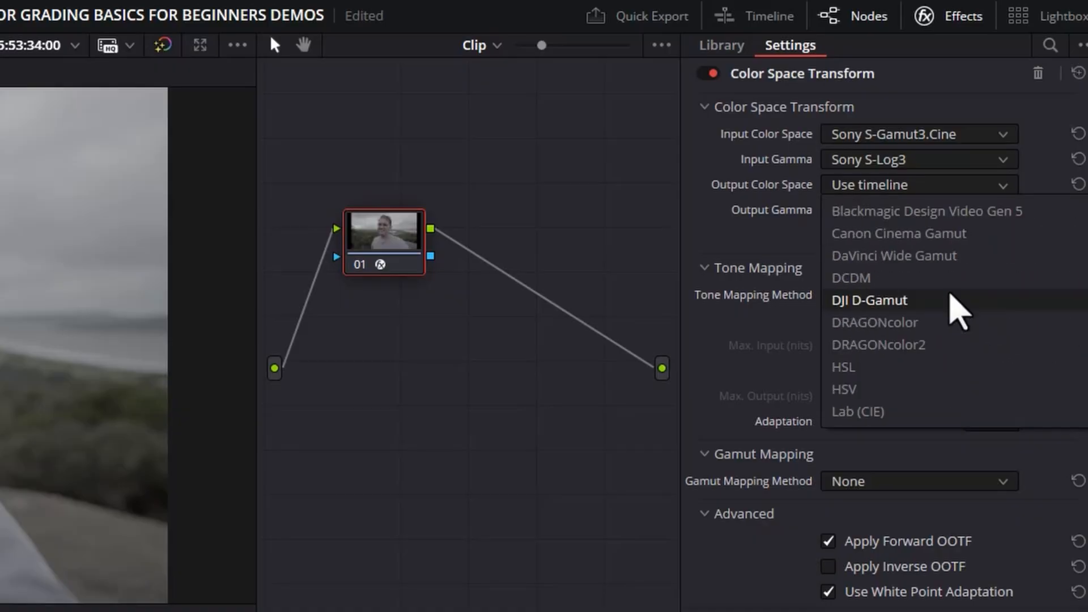
mouse_move(971, 275)
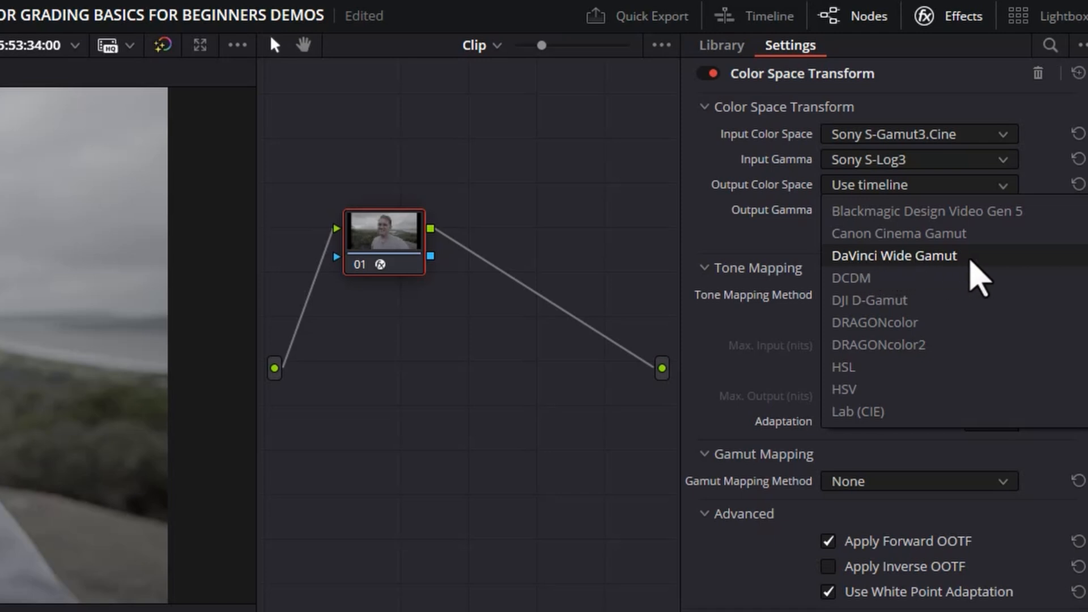
left_click(894, 255)
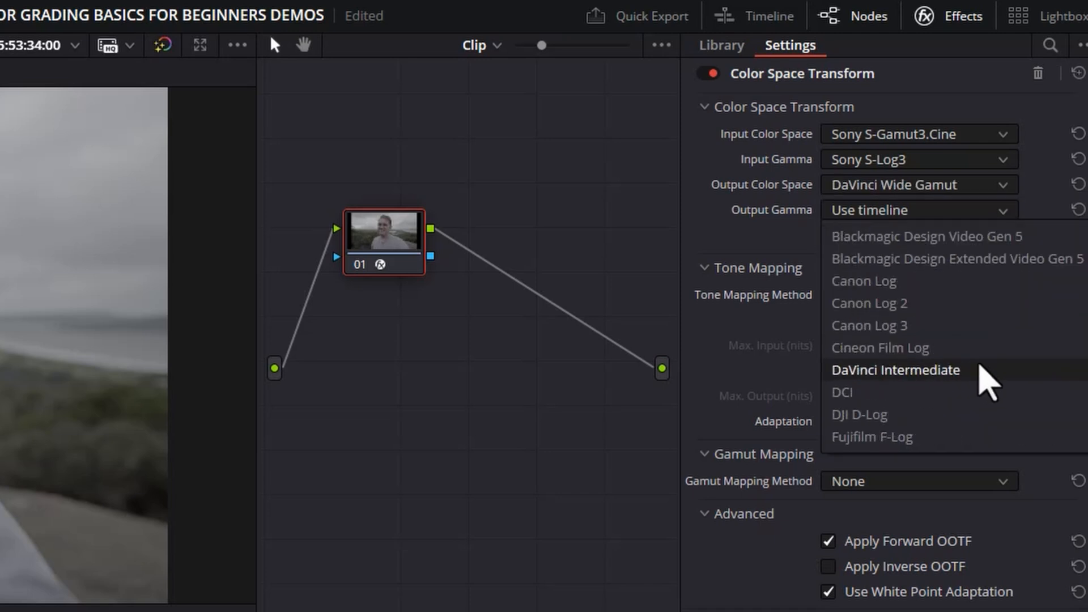
left_click(894, 370)
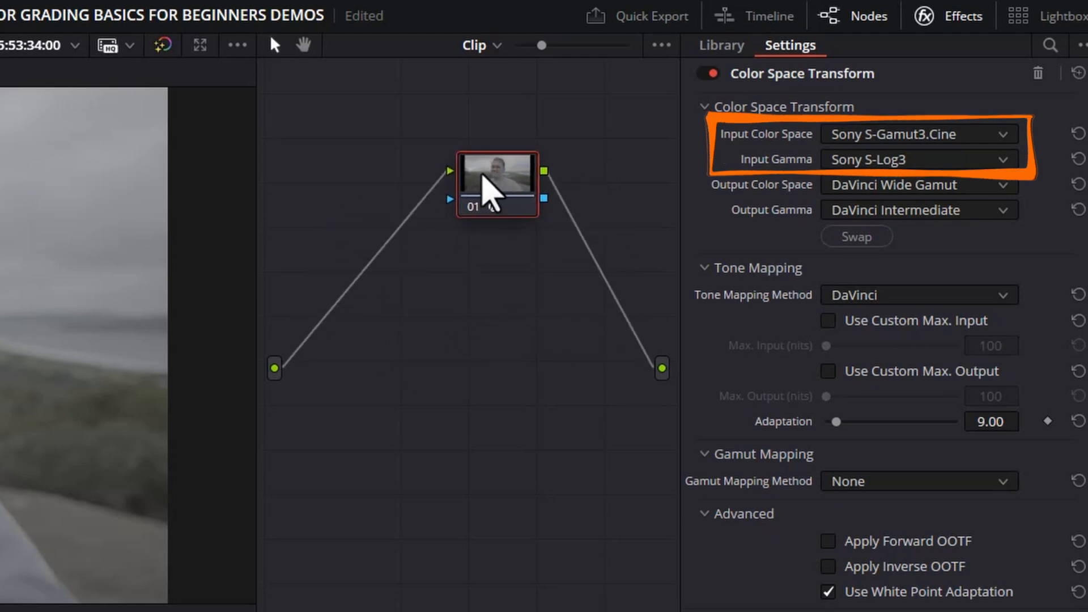
left_click_drag(497, 183, 397, 279)
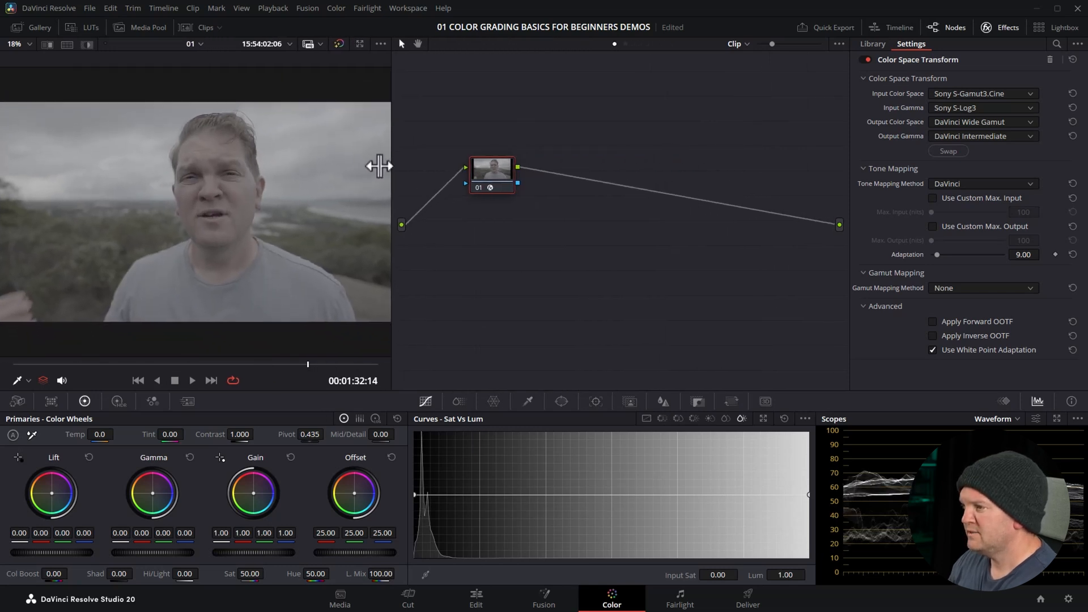
- Add a serial node after node 01 from its right-click menu
right_click(491, 170)
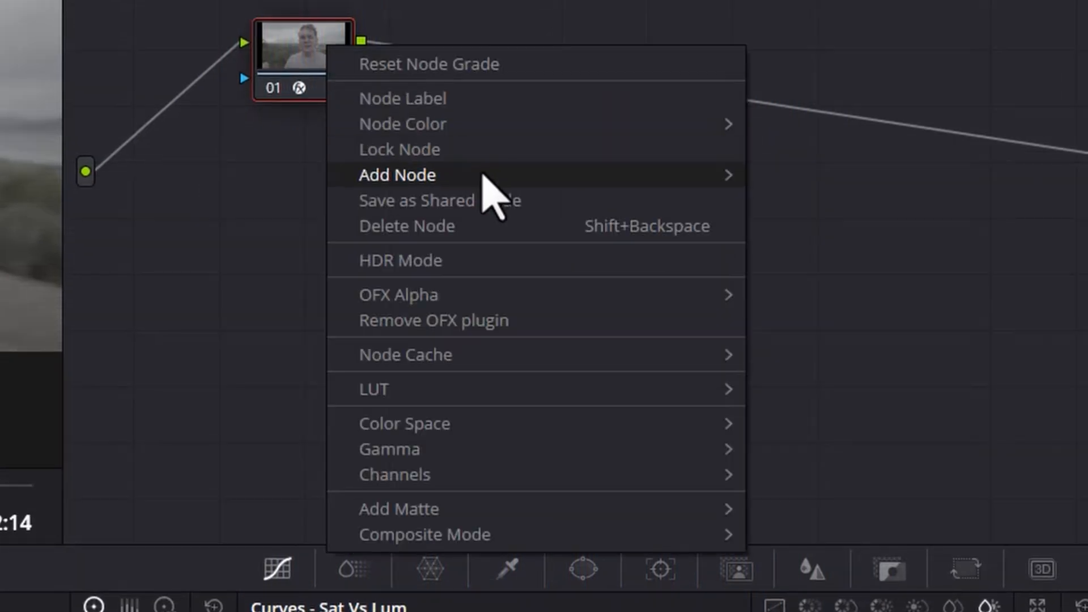
left_click(398, 174)
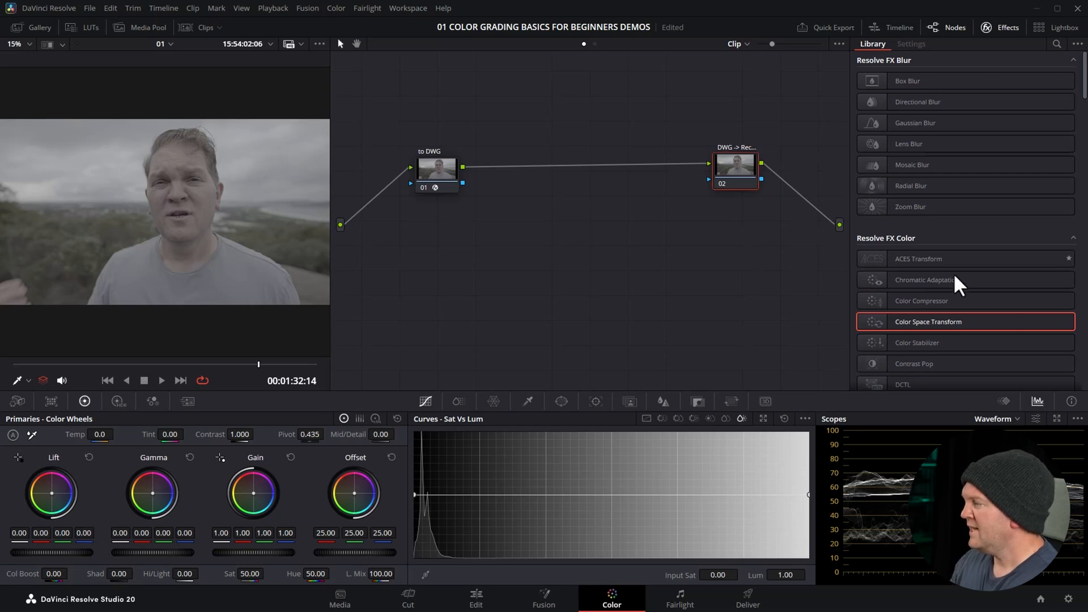
mouse_move(833, 149)
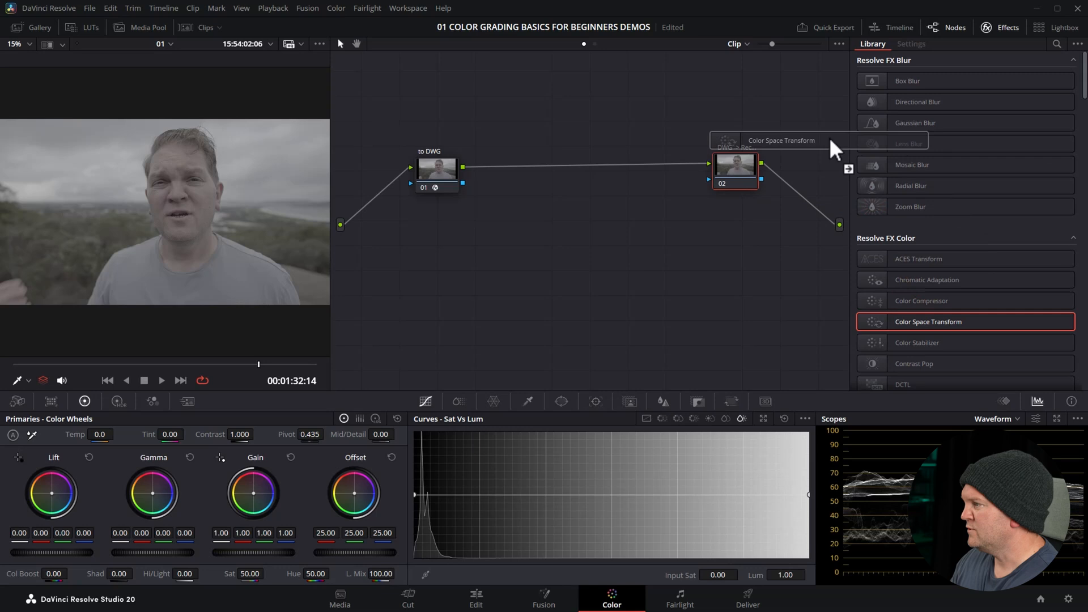
- Set node 02's transform input to DaVinci Wide Gamut and browse its output color space list
left_click(912, 44)
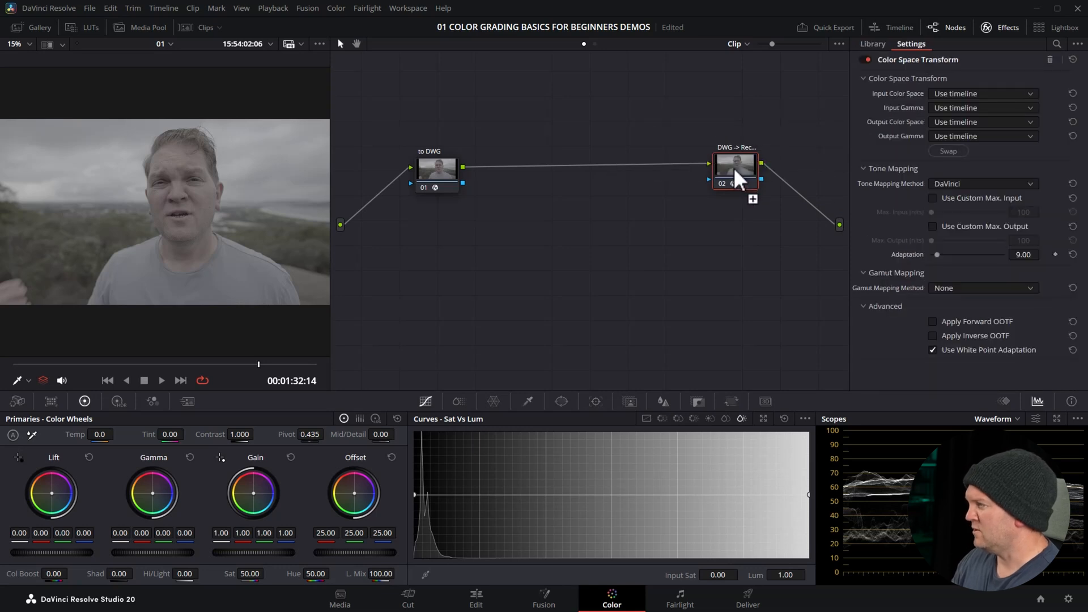
left_click(981, 92)
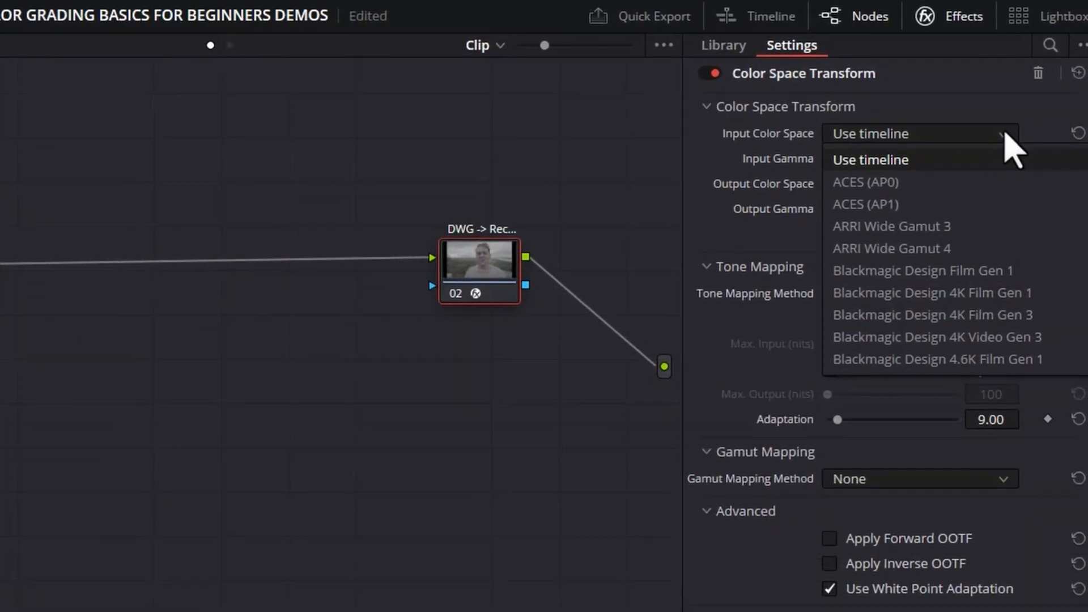
scroll("down", 3)
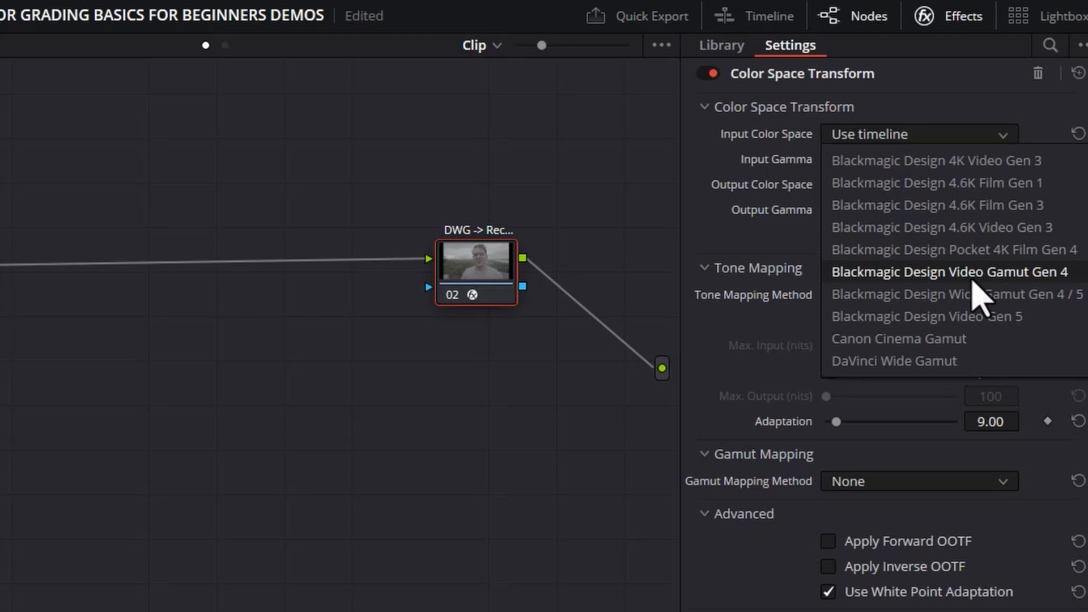
left_click(894, 361)
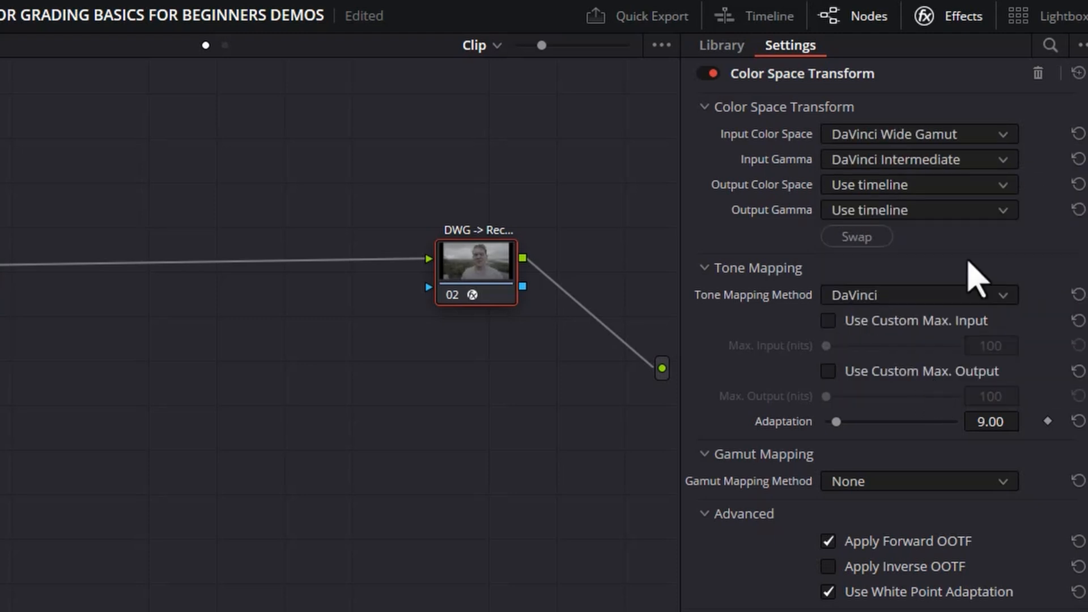
mouse_move(170, 274)
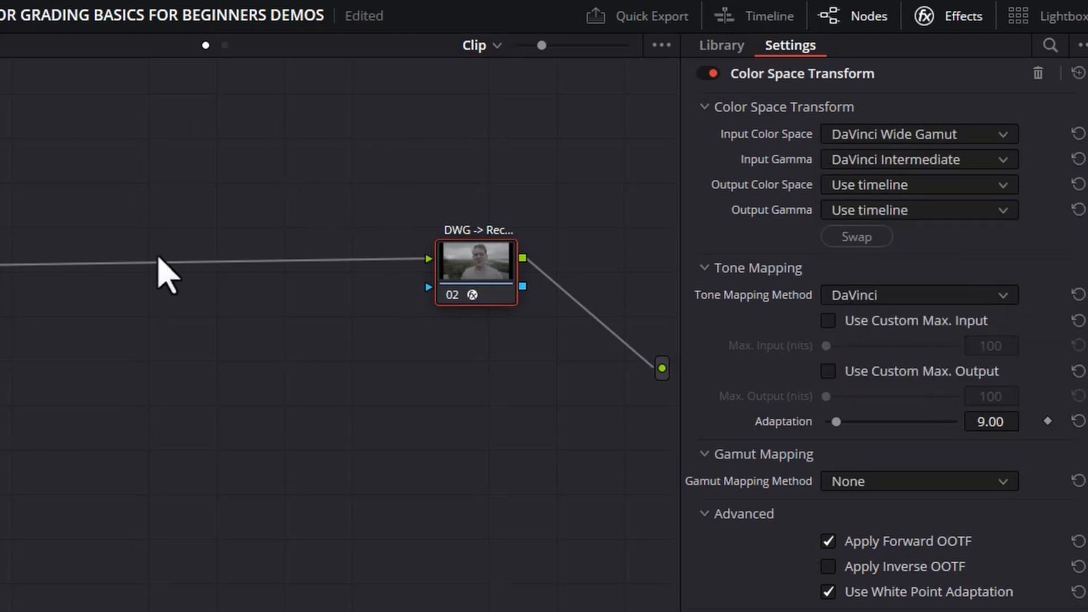
mouse_move(143, 278)
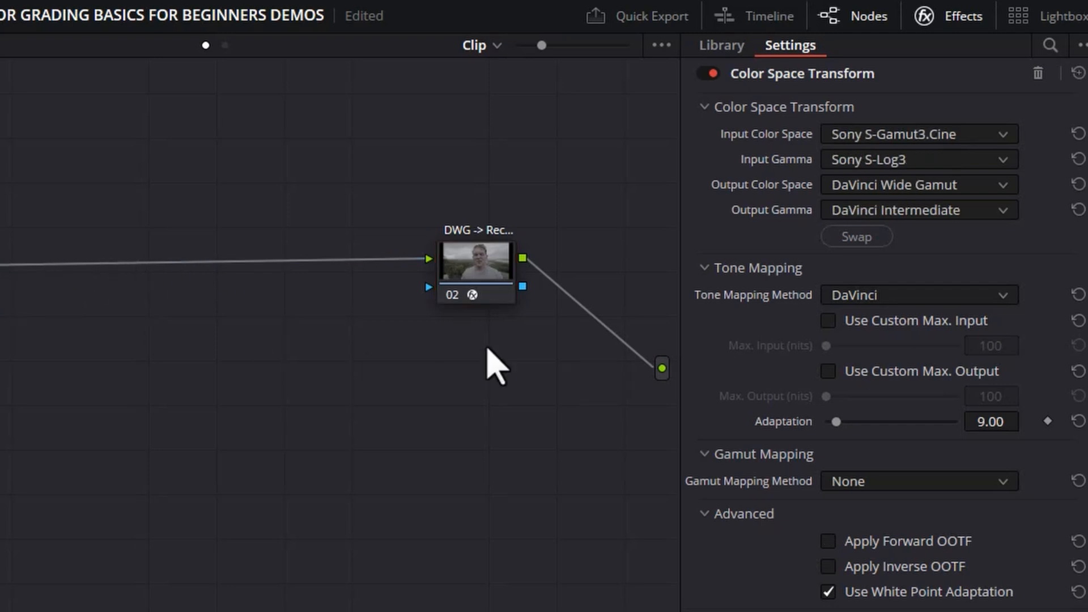
left_click(916, 185)
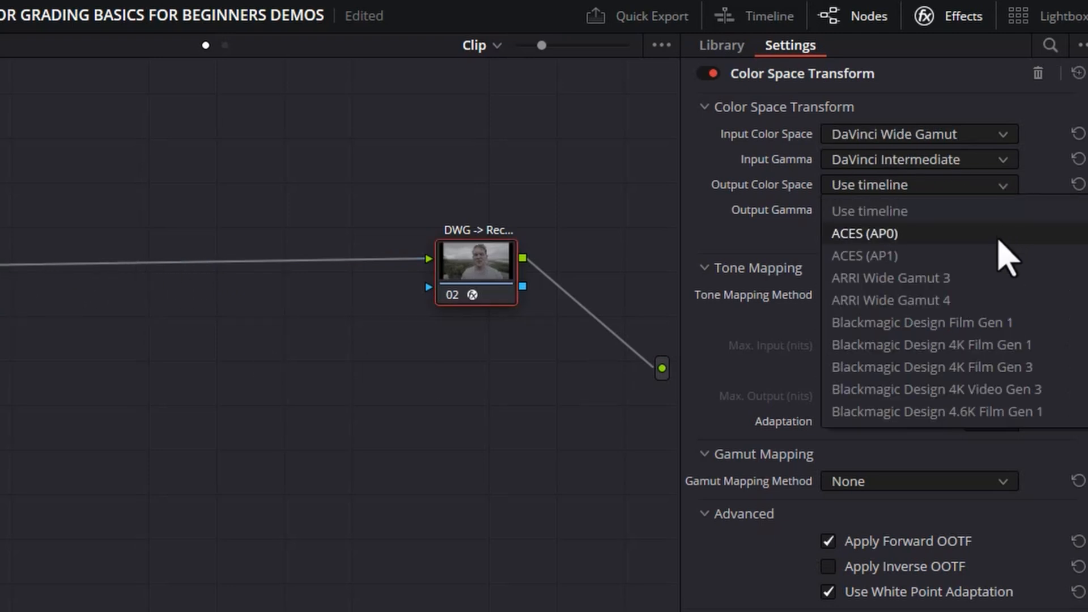
scroll("down", 3)
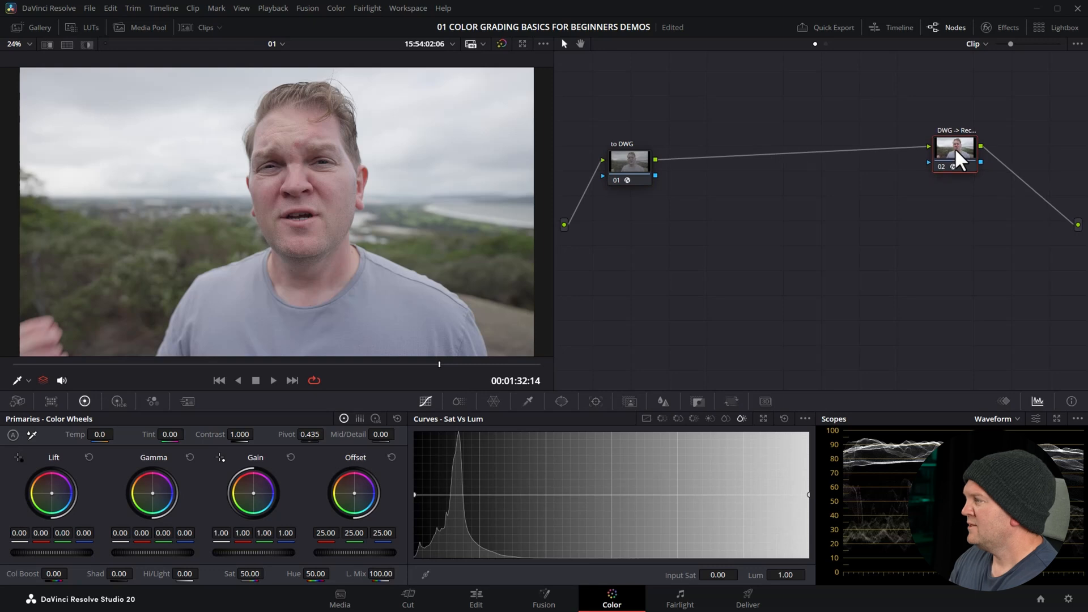
- Insert serial grading nodes 02–04 between the to DWG node and the output transform
left_click(628, 162)
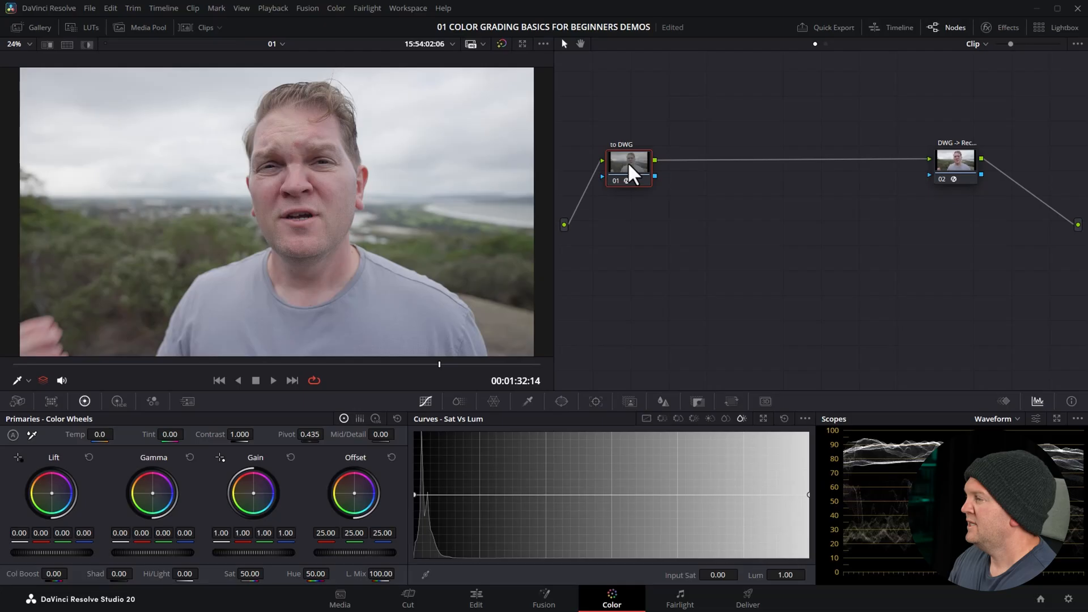
left_click_drag(629, 164, 639, 151)
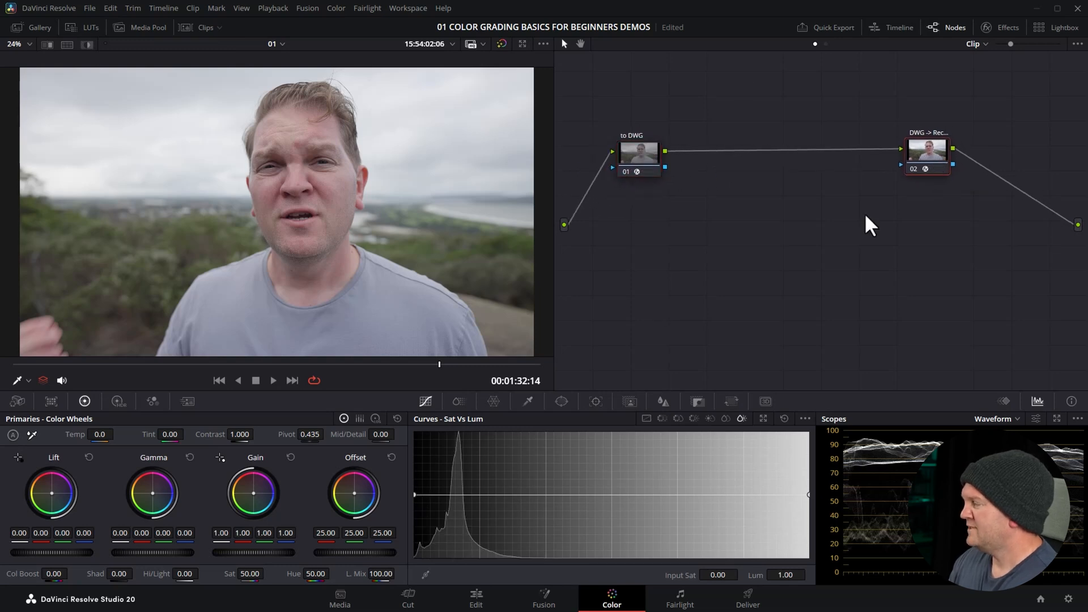
mouse_move(667, 111)
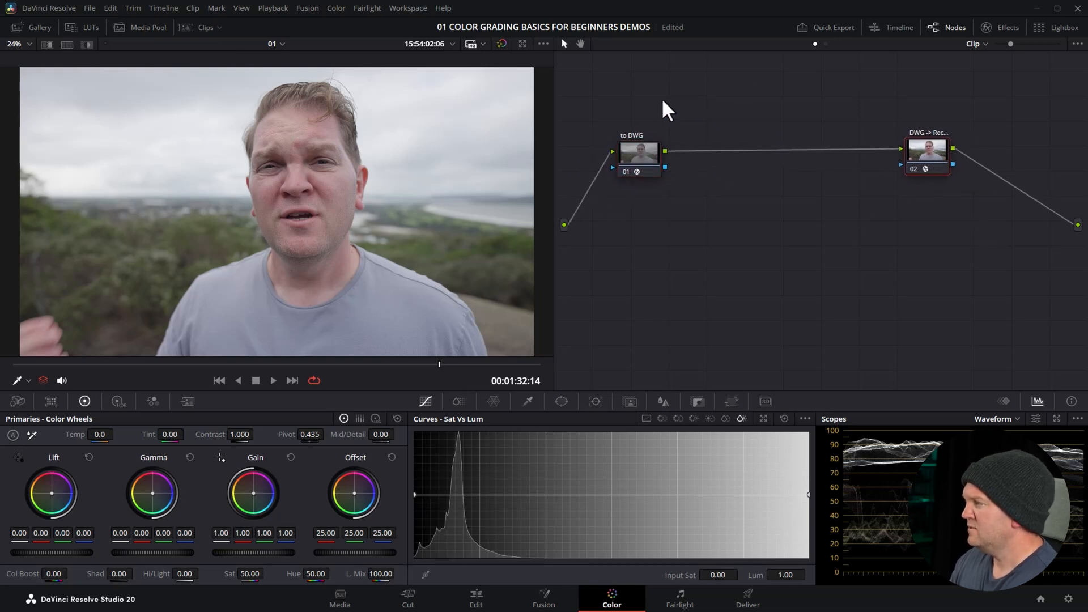
right_click(637, 151)
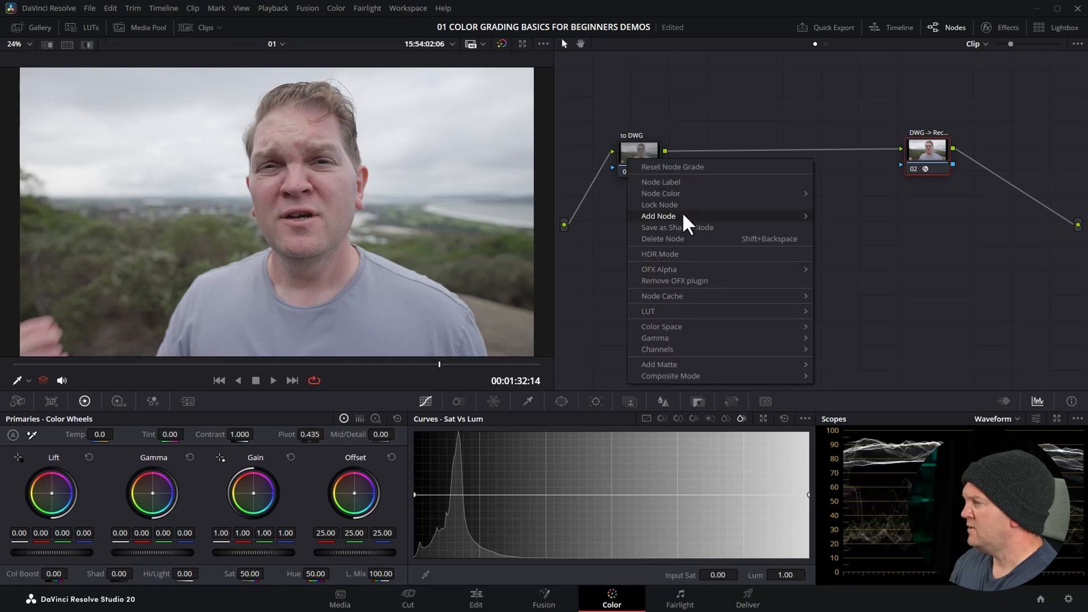
left_click(658, 216)
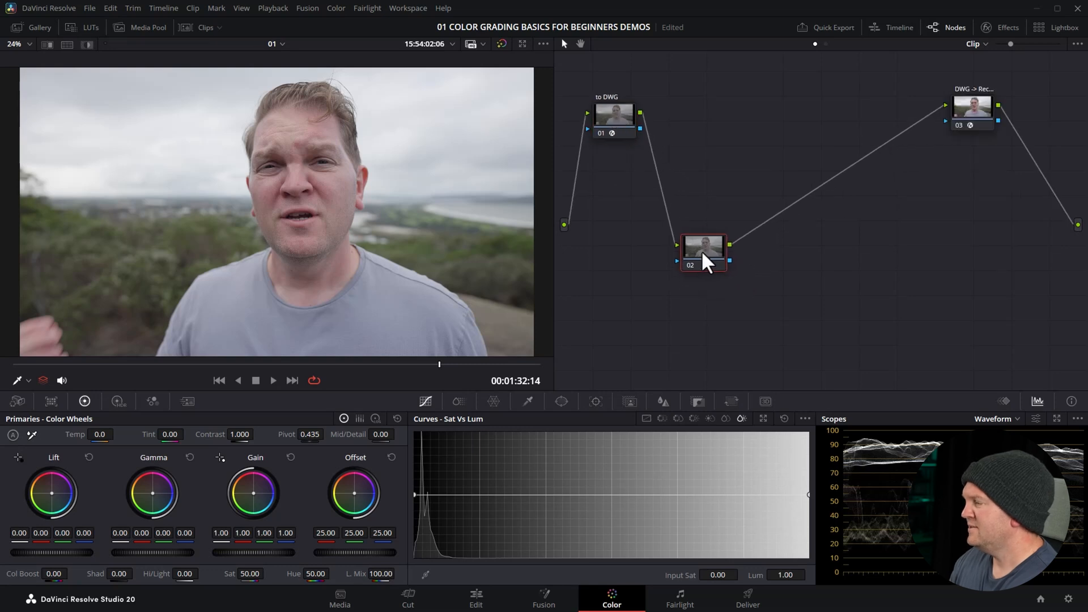
right_click(702, 249)
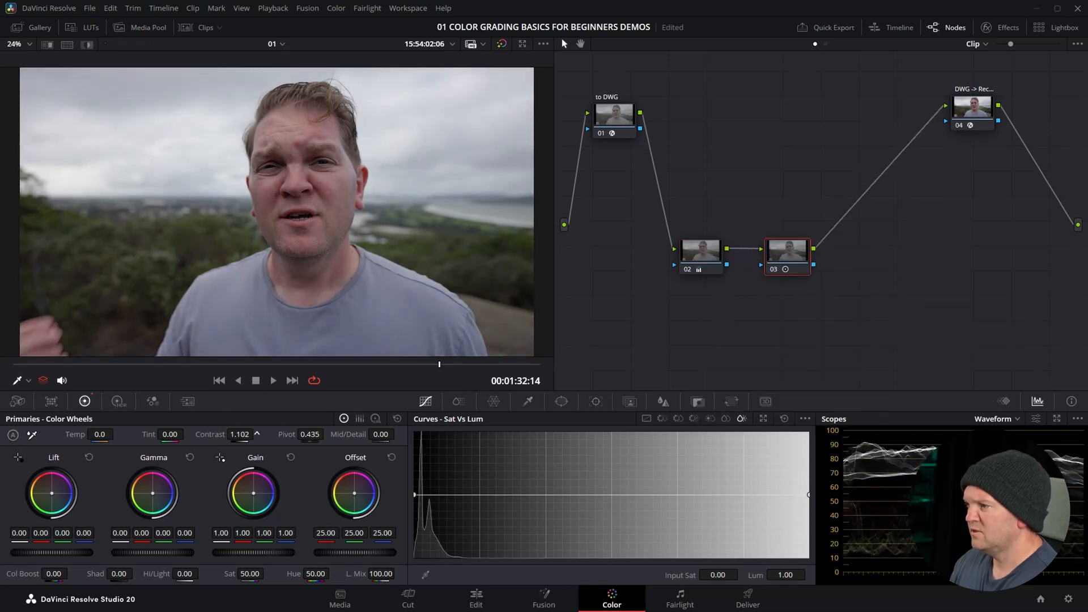
right_click(787, 250)
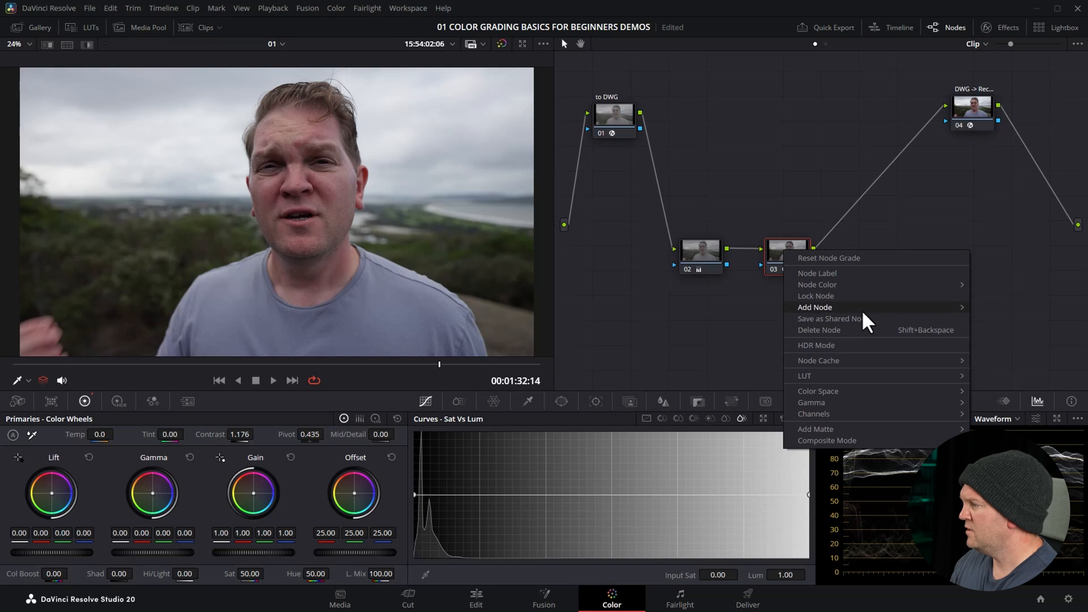
left_click(815, 308)
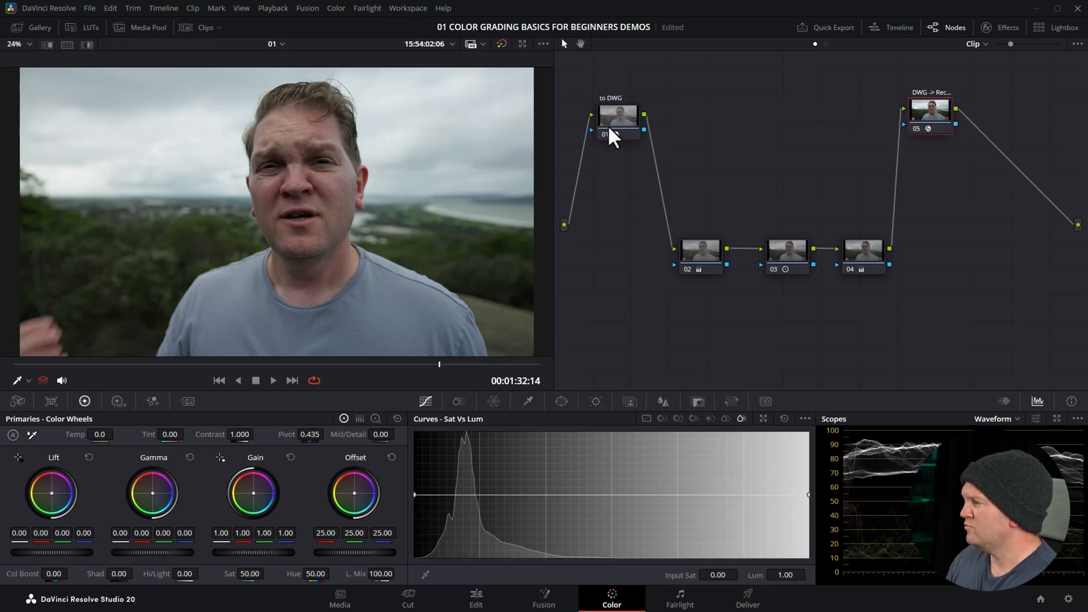
left_click(617, 114)
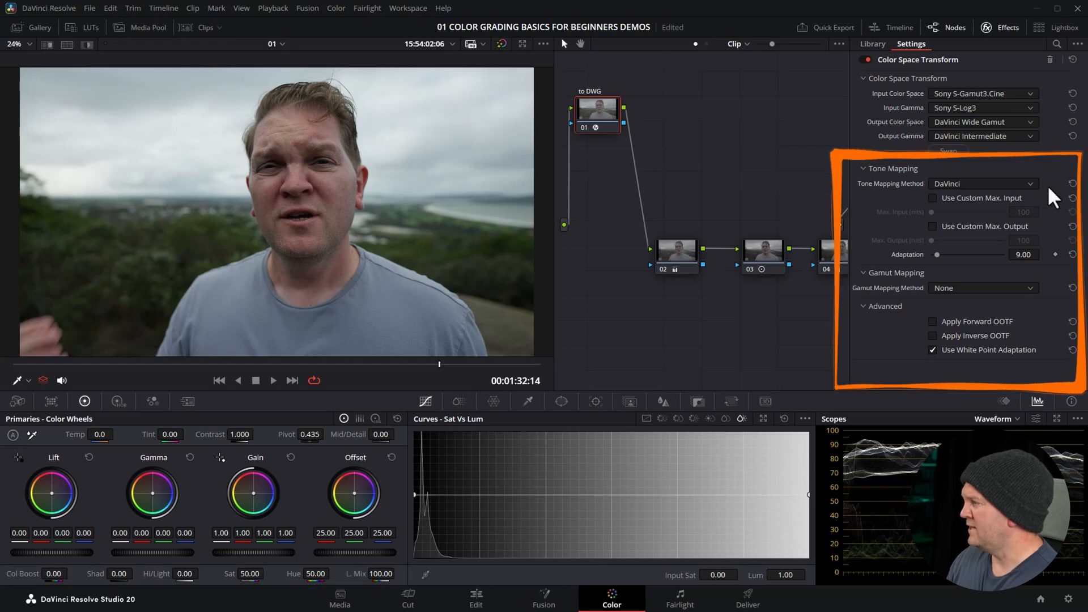
left_click(982, 183)
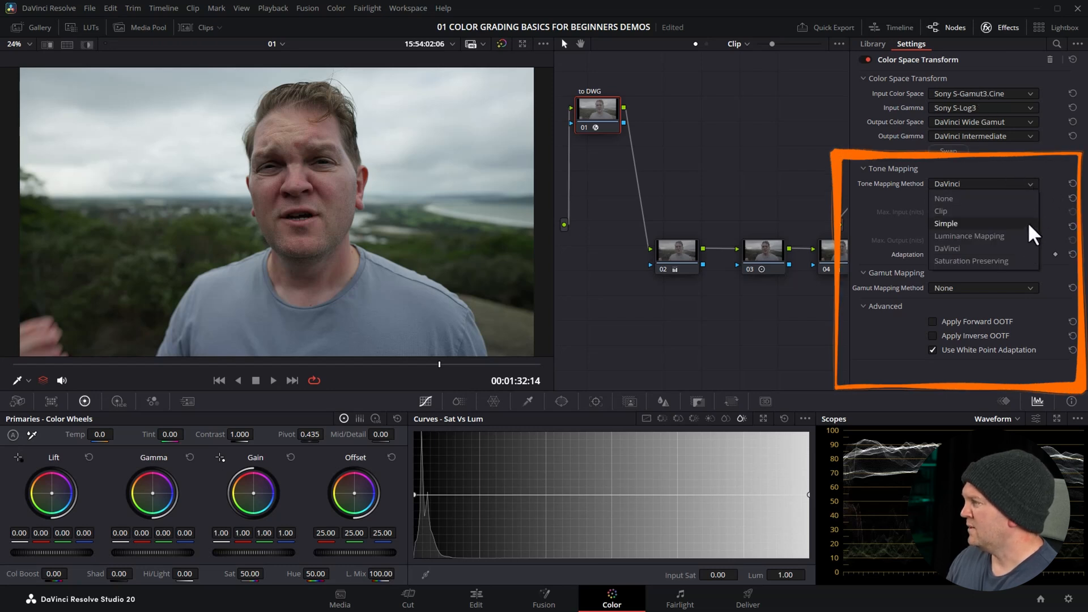
left_click(864, 168)
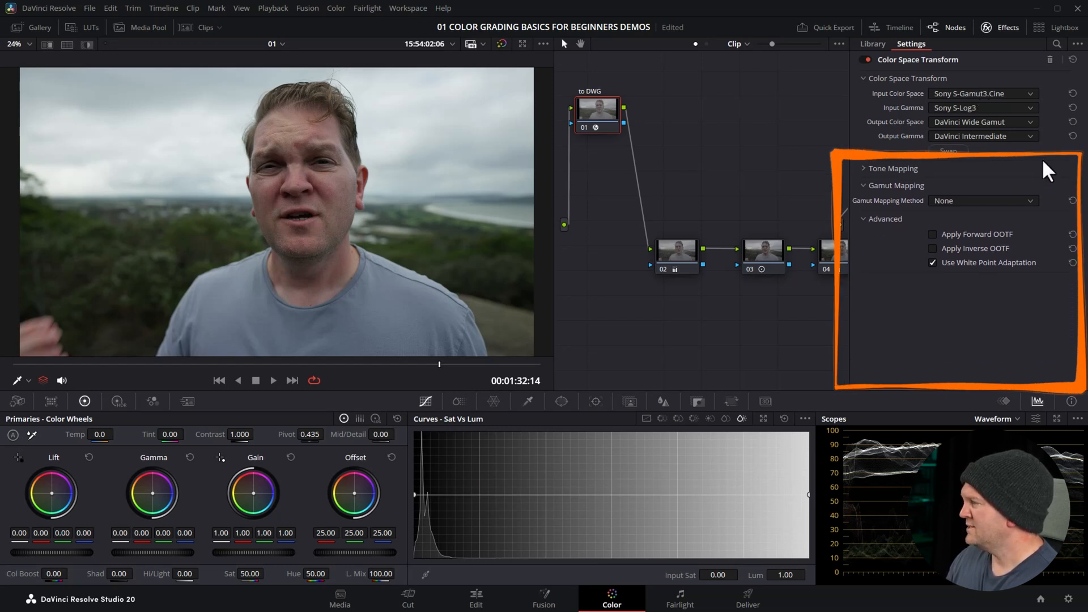
left_click(1008, 27)
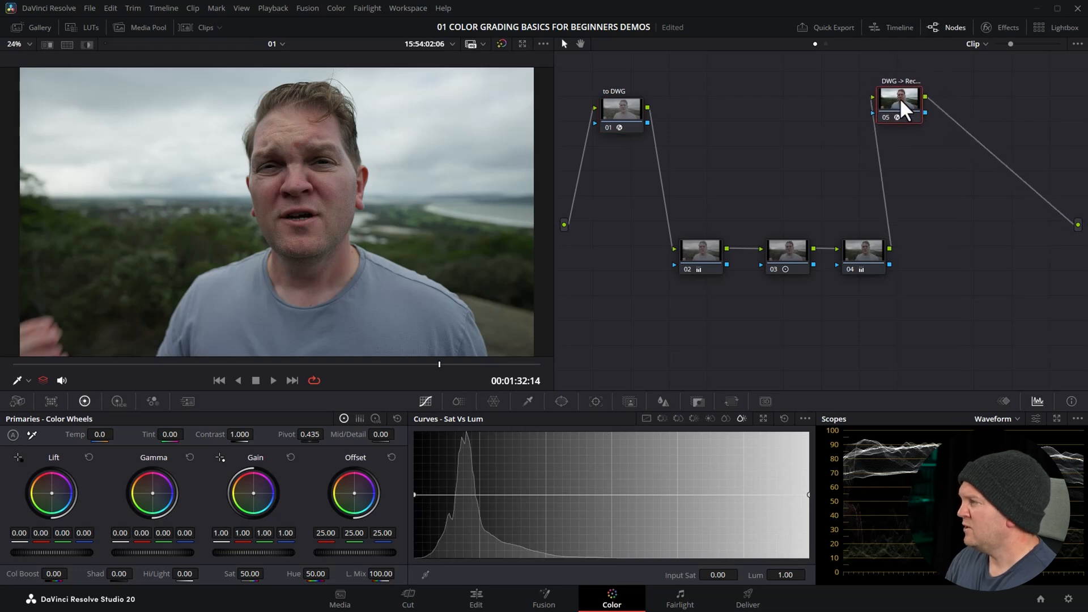
- Add serial node 06 after the DWG -> Rec.709 node and position it beside node 05
right_click(899, 104)
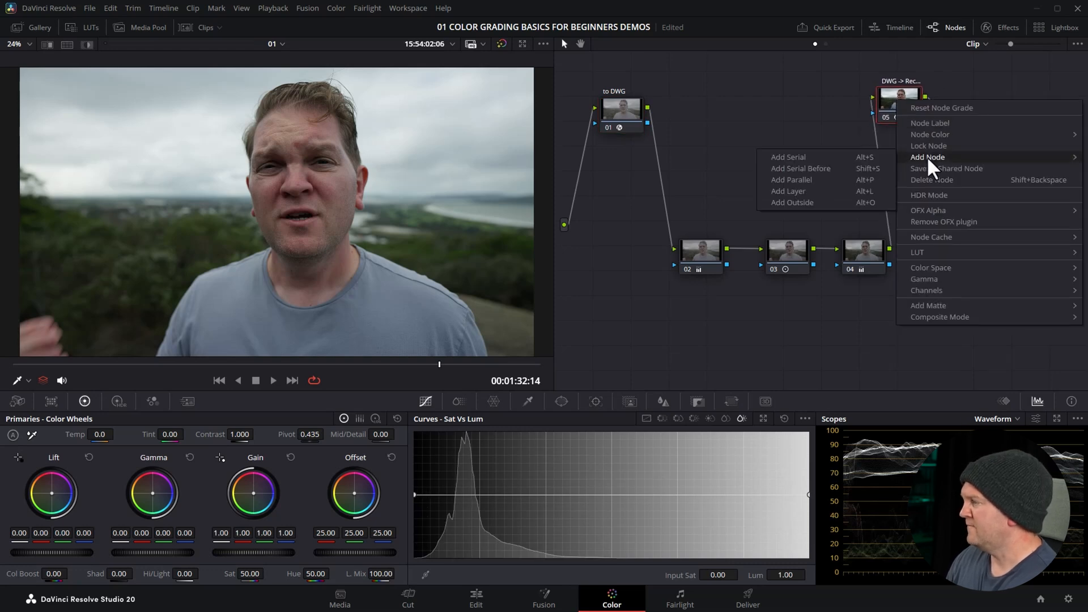
left_click(788, 157)
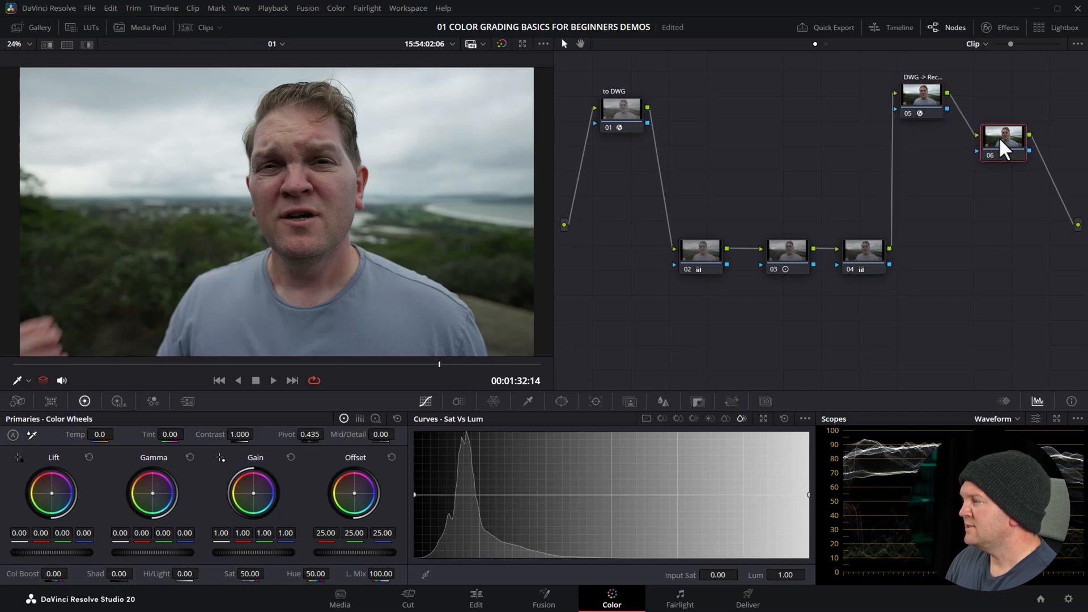
left_click_drag(1002, 137, 996, 180)
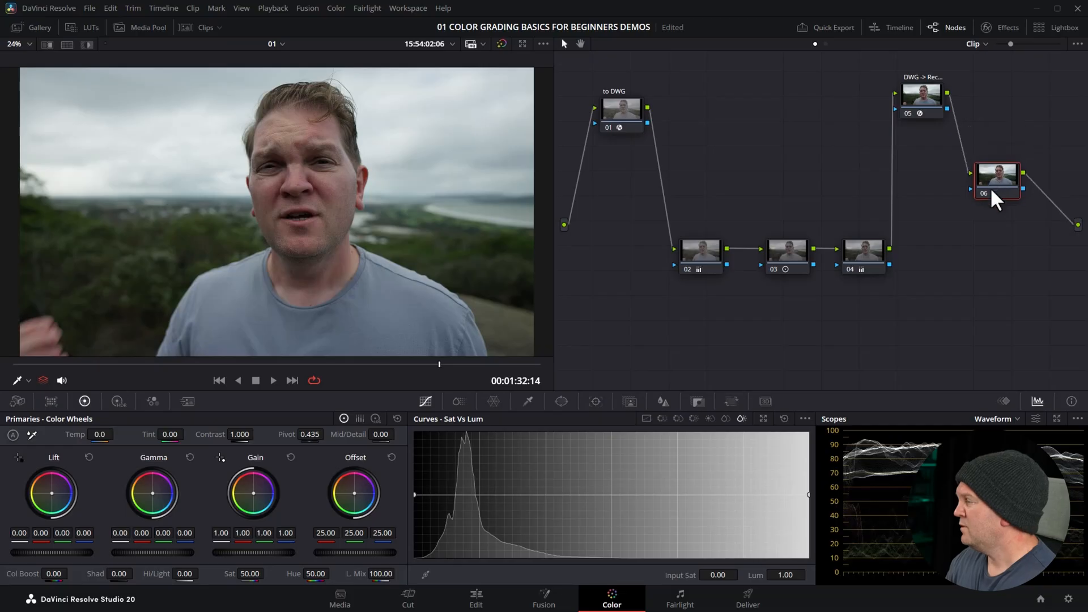
left_click_drag(996, 177, 1018, 149)
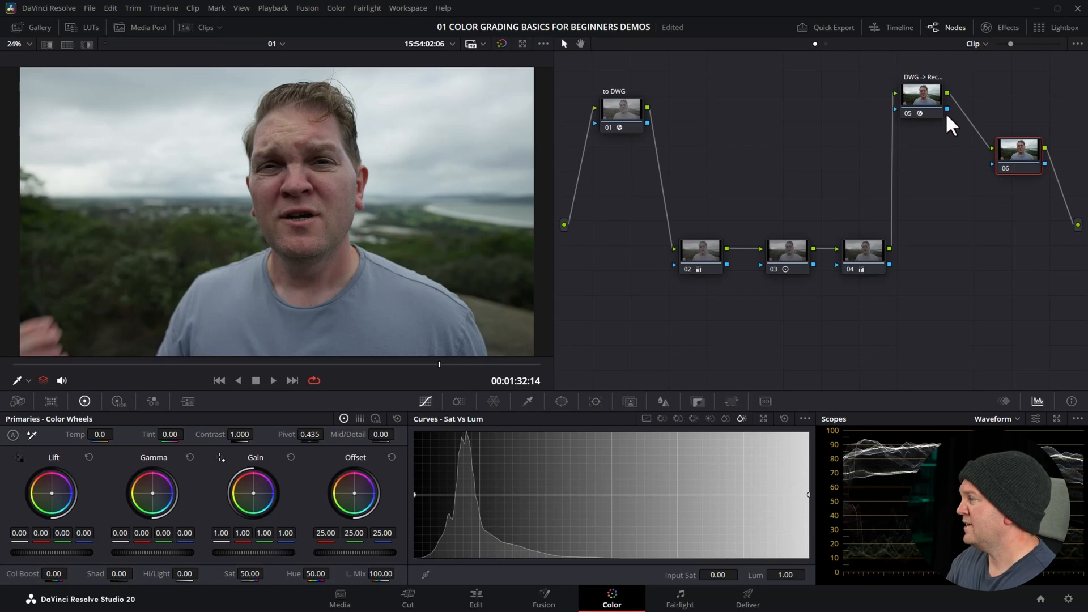